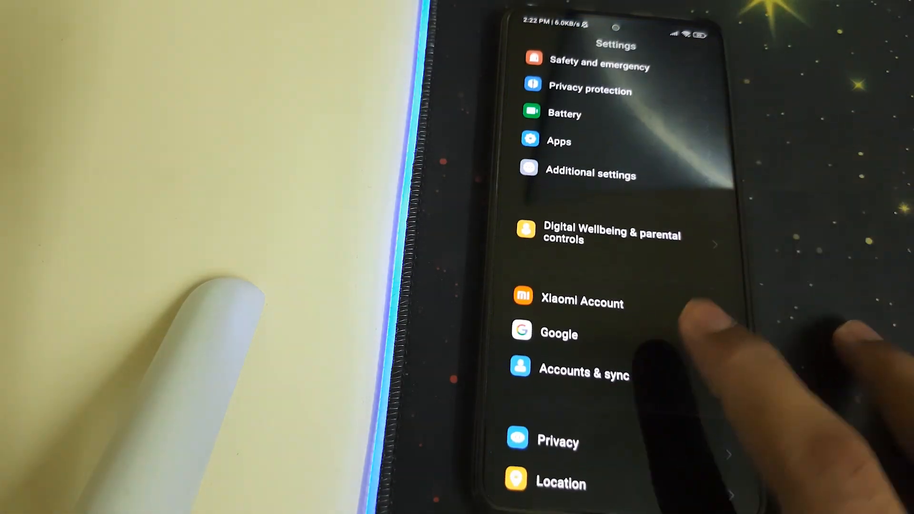
Restart the phone from MIUI so it boots into TWRP recovery.
scroll(down, 3)
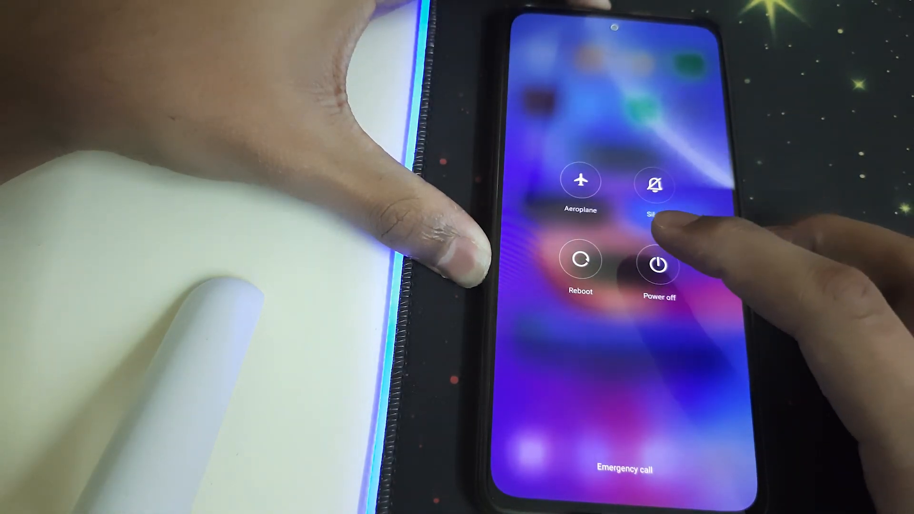
click(658, 263)
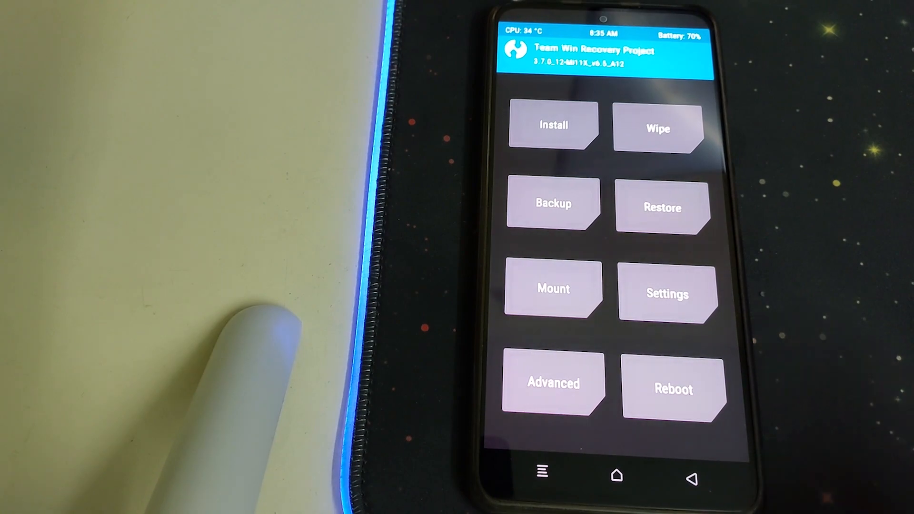
Flash the fw_alioth MIUI firmware zip from internal storage and return to the zip list.
click(658, 129)
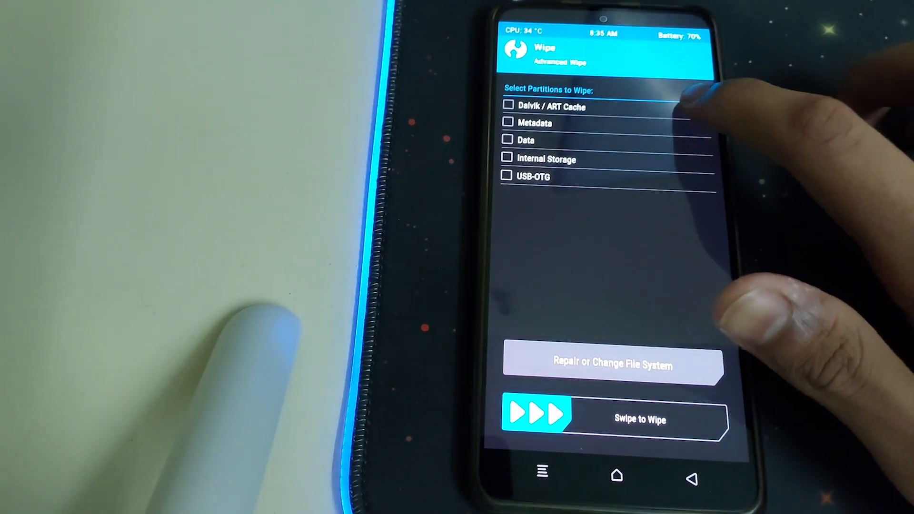
click(507, 104)
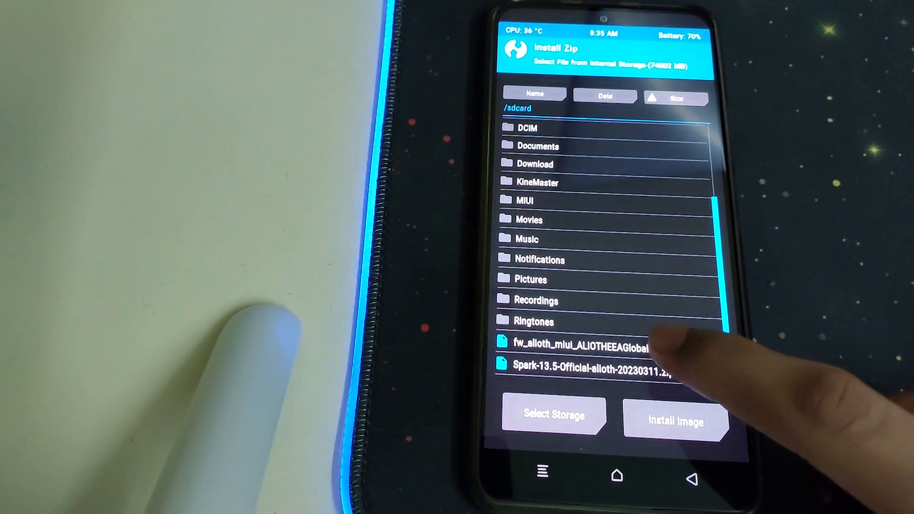
click(588, 343)
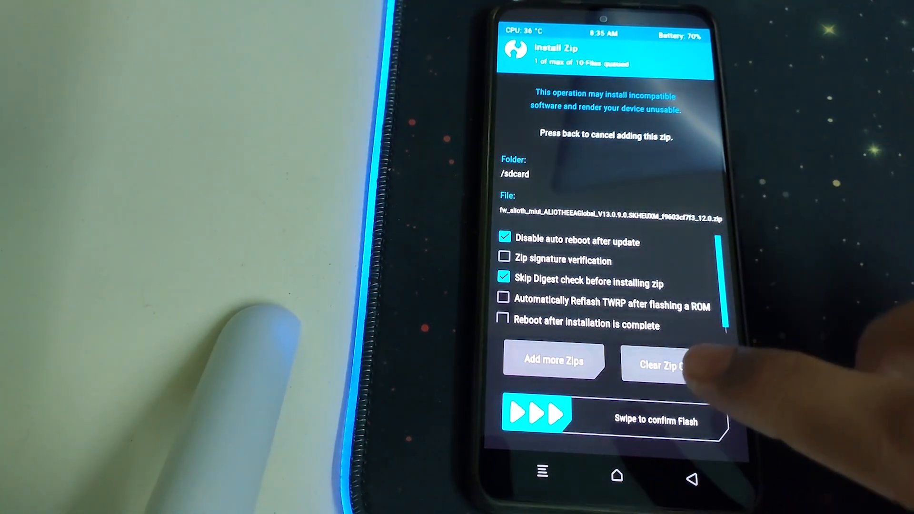
drag(533, 414, 699, 414)
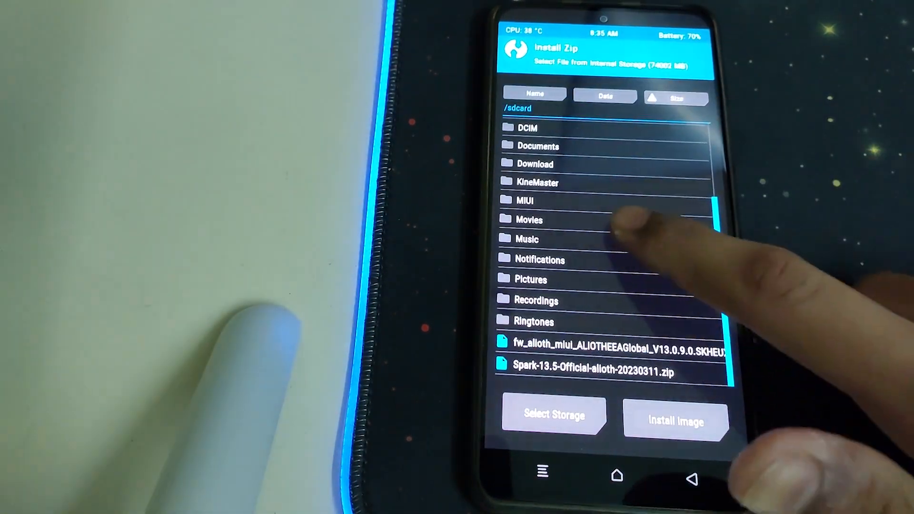
Flash the Spark-13.5-Official-alioth-20230311 ROM zip and return to the TWRP main menu.
click(580, 369)
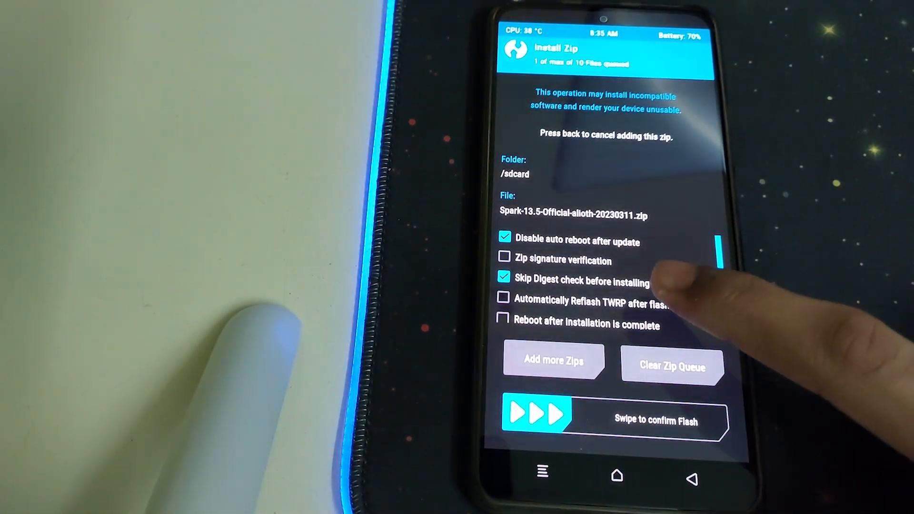
click(504, 298)
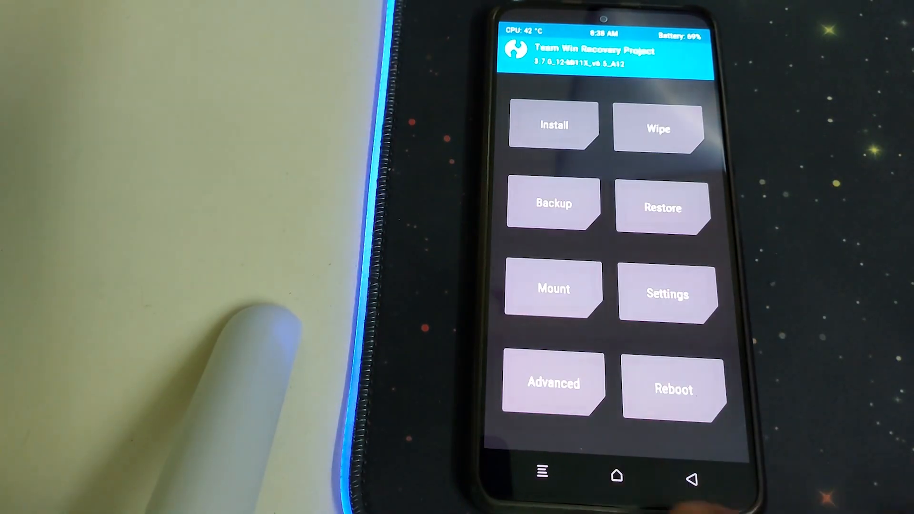
Reboot into recovery, then Format Data confirming with 'yes'.
click(673, 389)
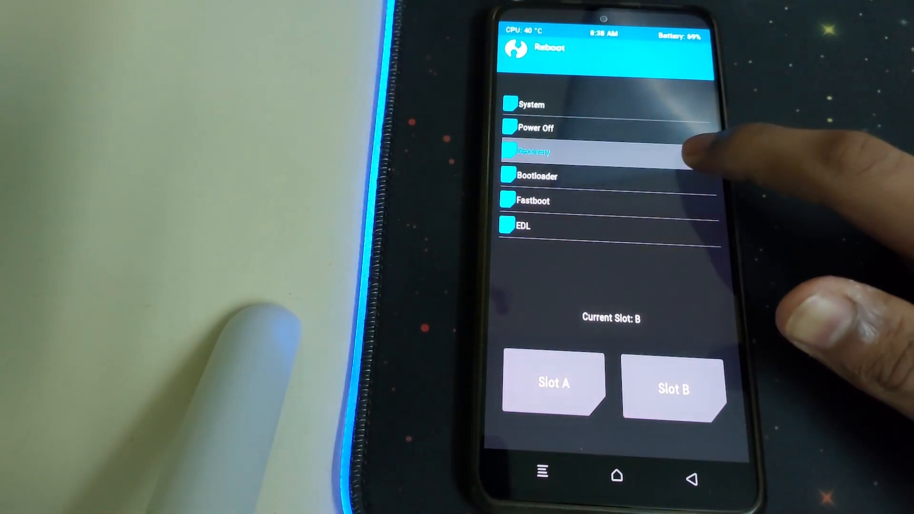
click(533, 151)
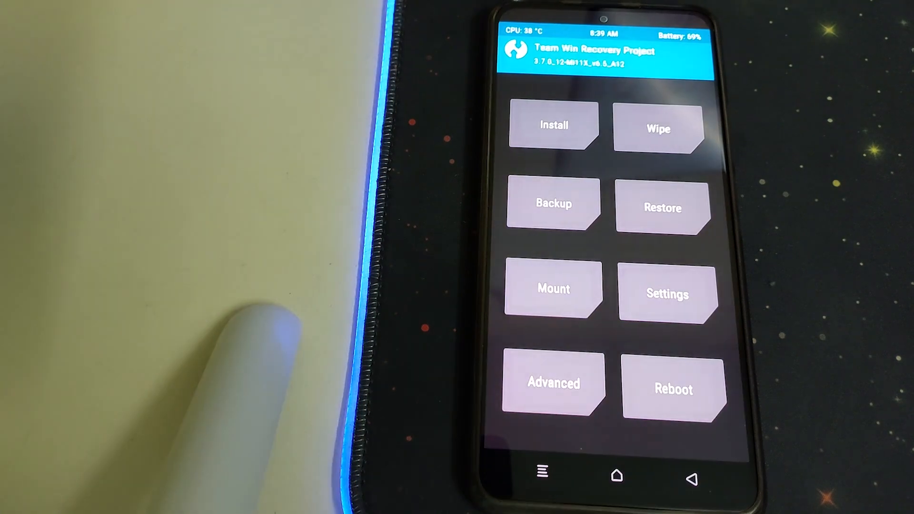
click(657, 129)
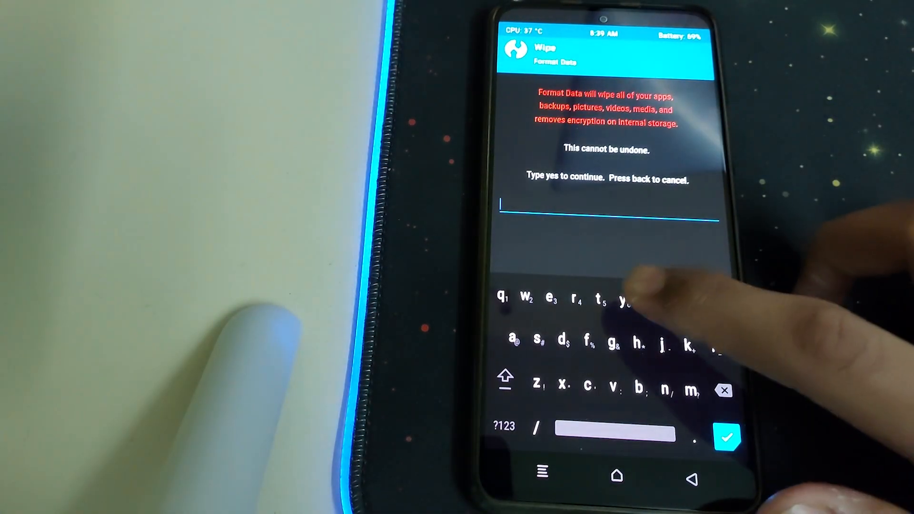
text(yes)
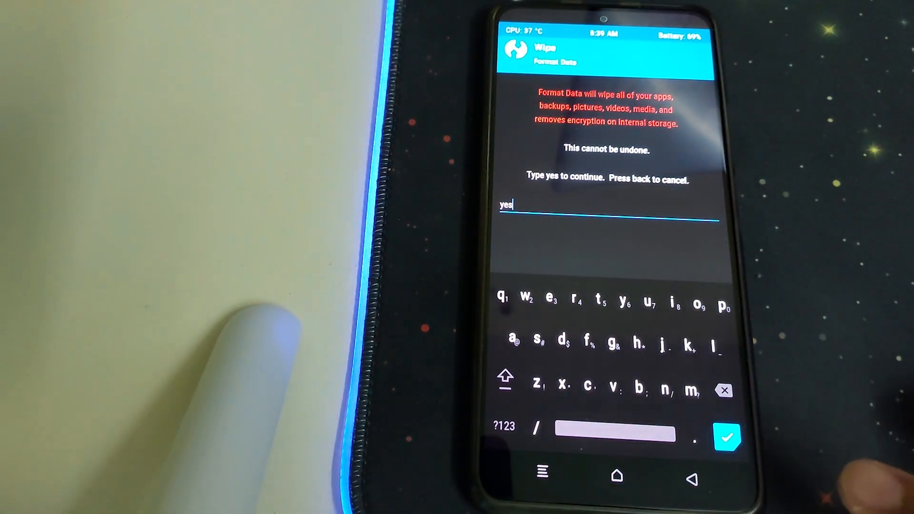
click(727, 438)
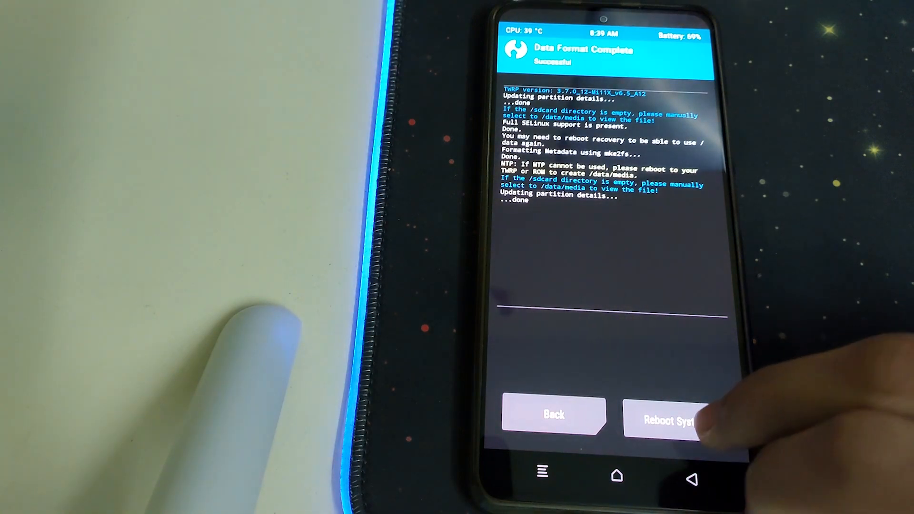
Reboot into Spark OS, try another camera mode, then leave for the app drawer.
click(664, 420)
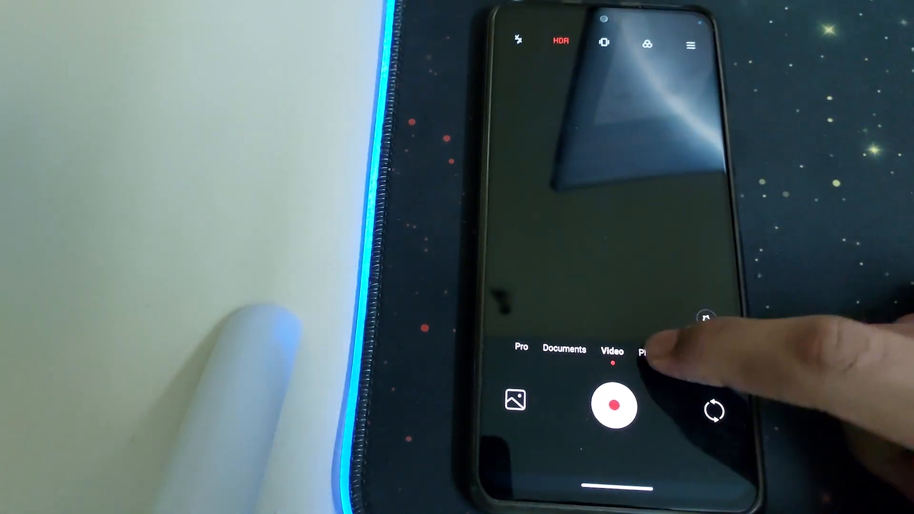
click(640, 352)
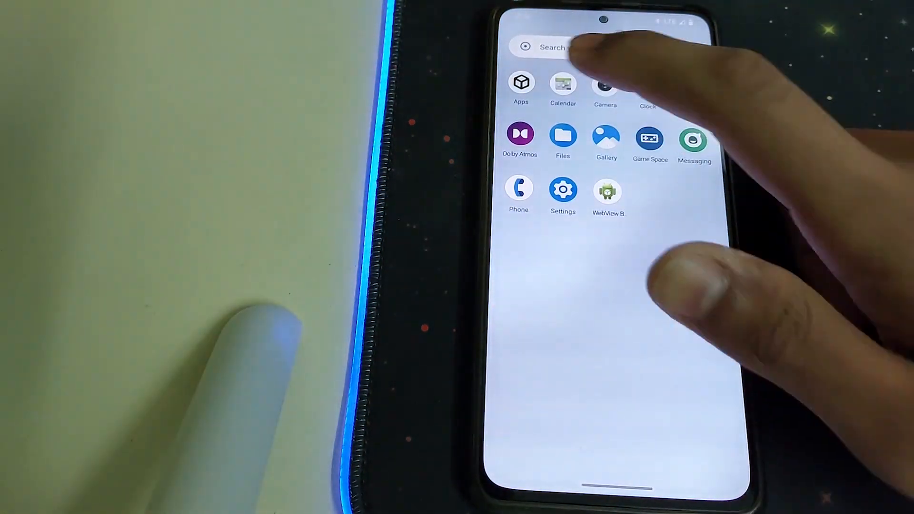
Show the About device page listing Spark 13.5 on alioth with Android 13.
click(519, 134)
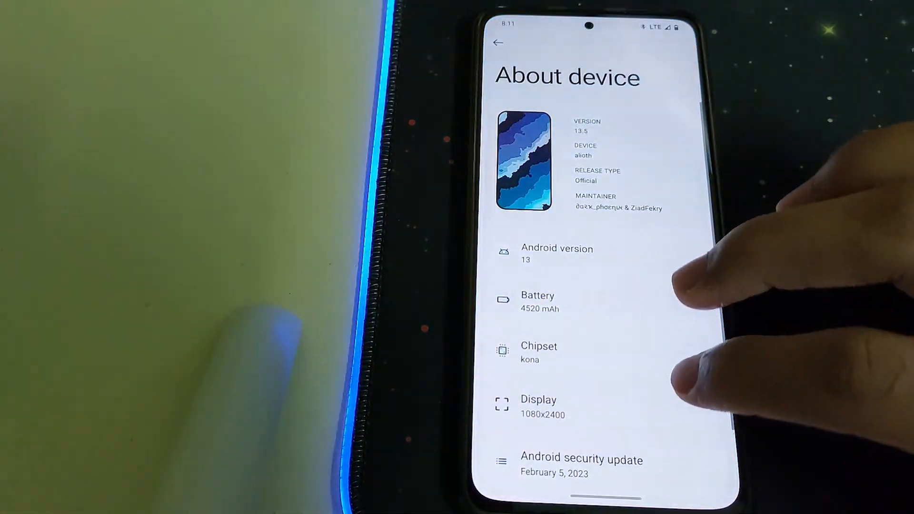
Set the headline and body font to Fluid-Sans in Themes > Font Settings.
scroll(down, 3)
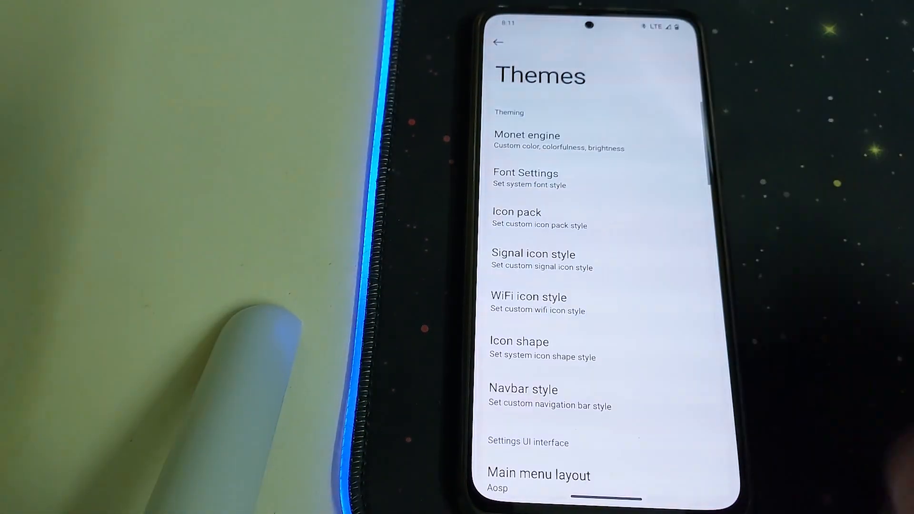
click(582, 140)
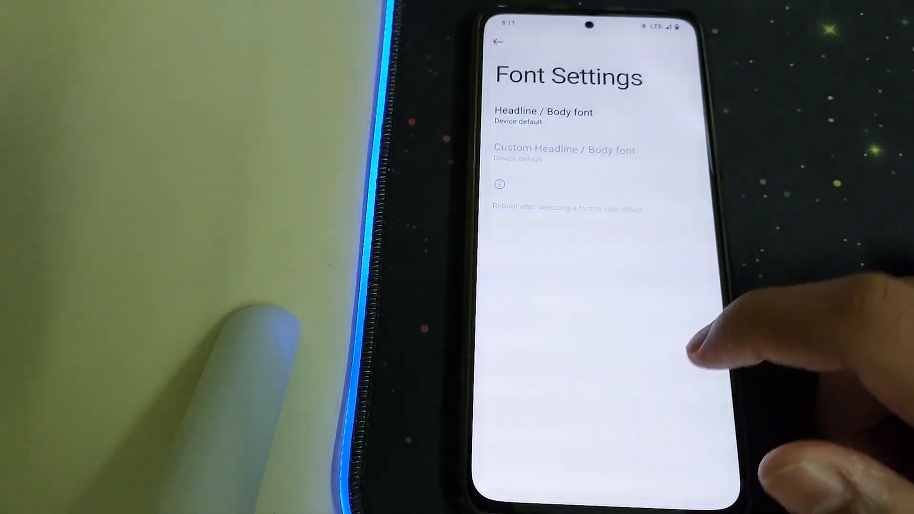
click(542, 116)
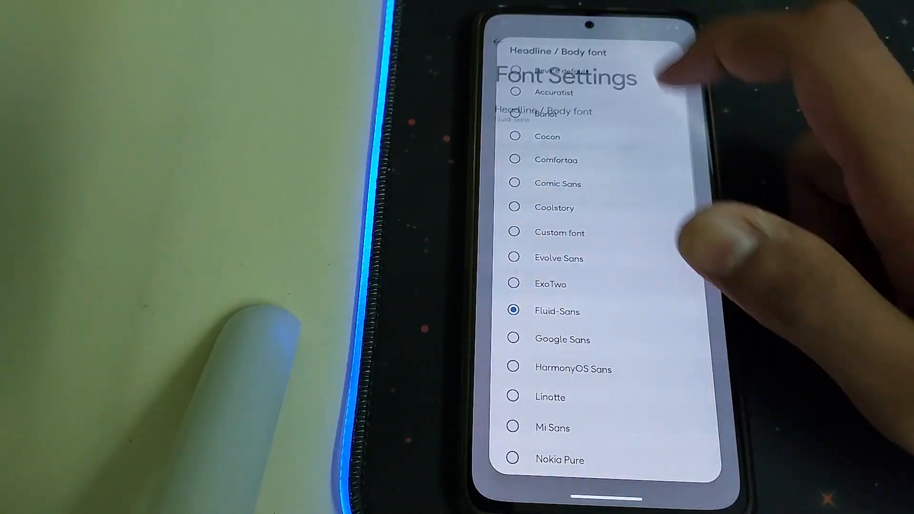
click(498, 41)
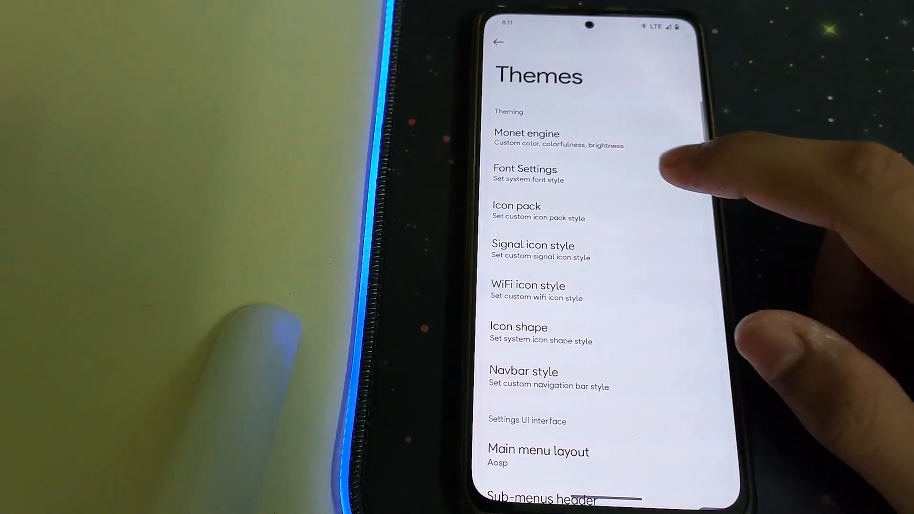
Try the OxygenOS, Victor and Pui icon packs before settling the icon pack choice.
click(516, 211)
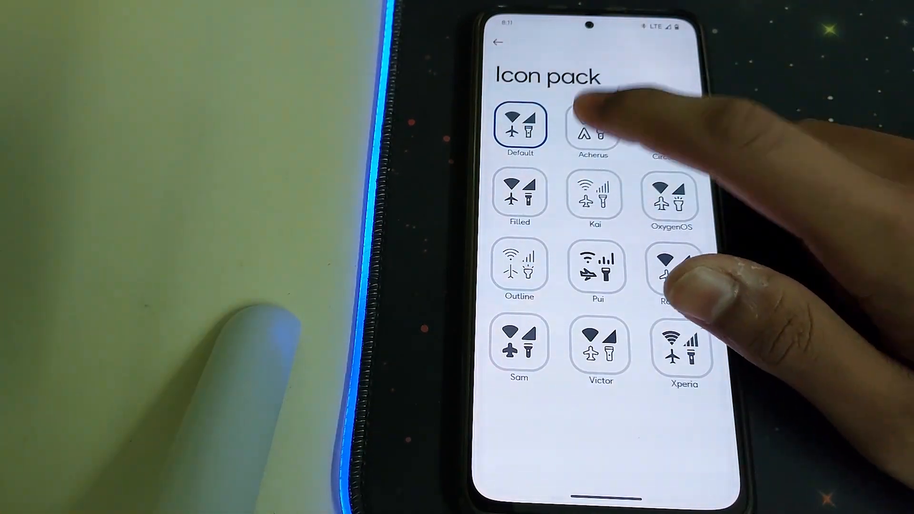
click(671, 195)
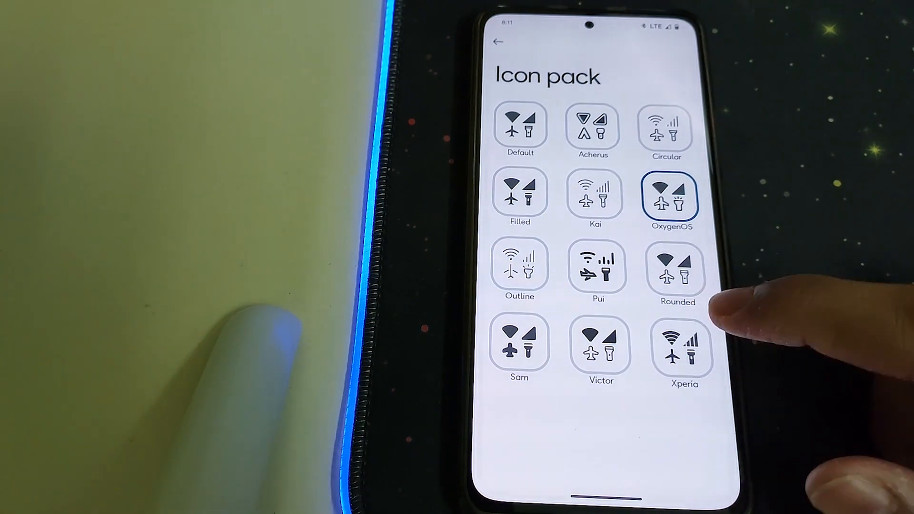
click(600, 344)
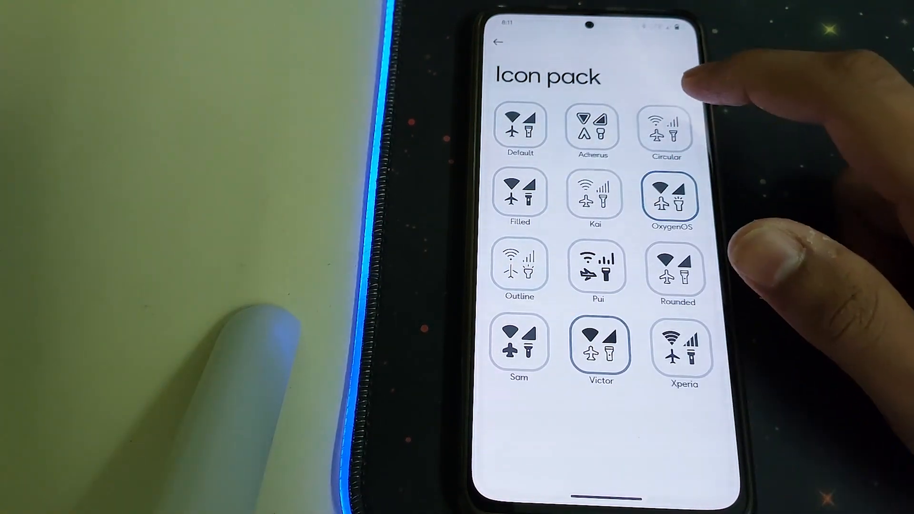
click(598, 269)
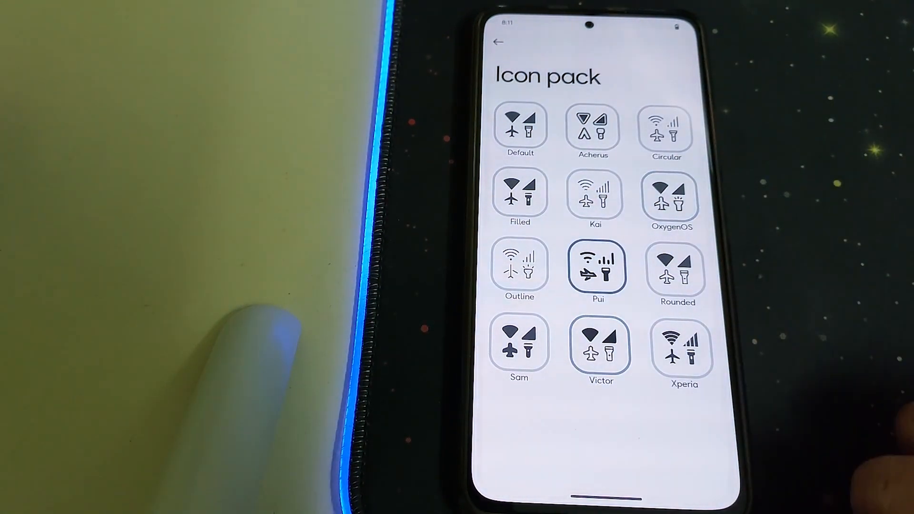
click(498, 42)
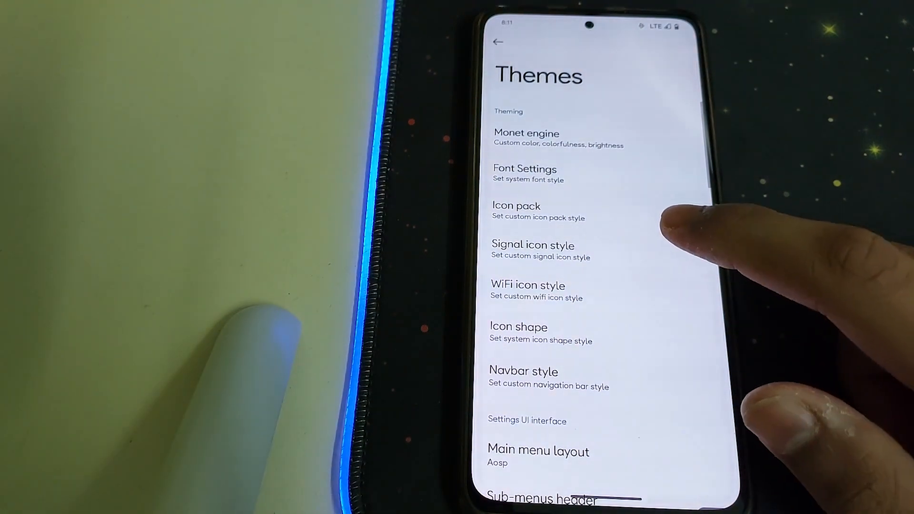
click(515, 211)
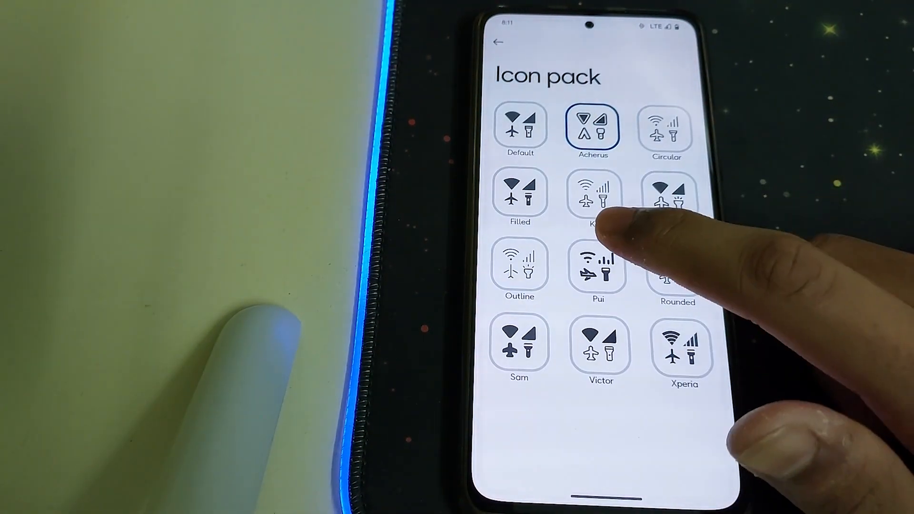
click(497, 41)
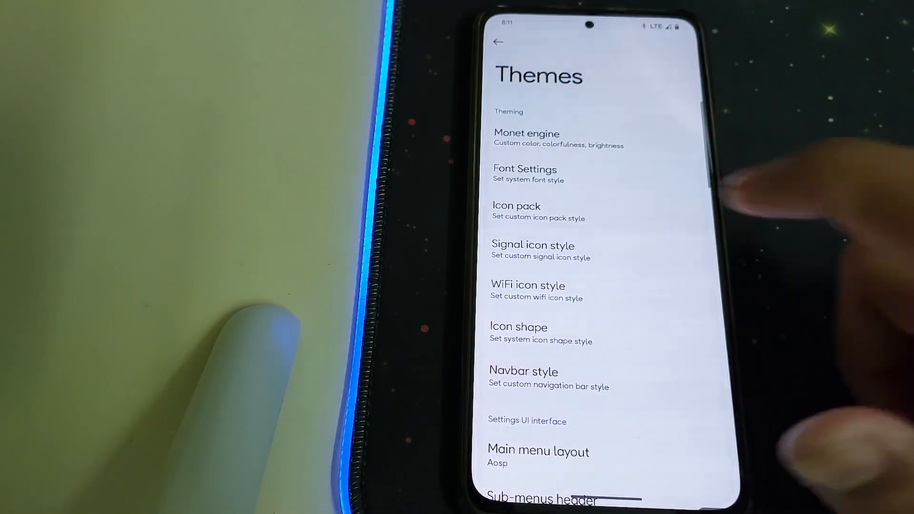
Set the signal icon style to Deep and return to the Themes list.
click(533, 251)
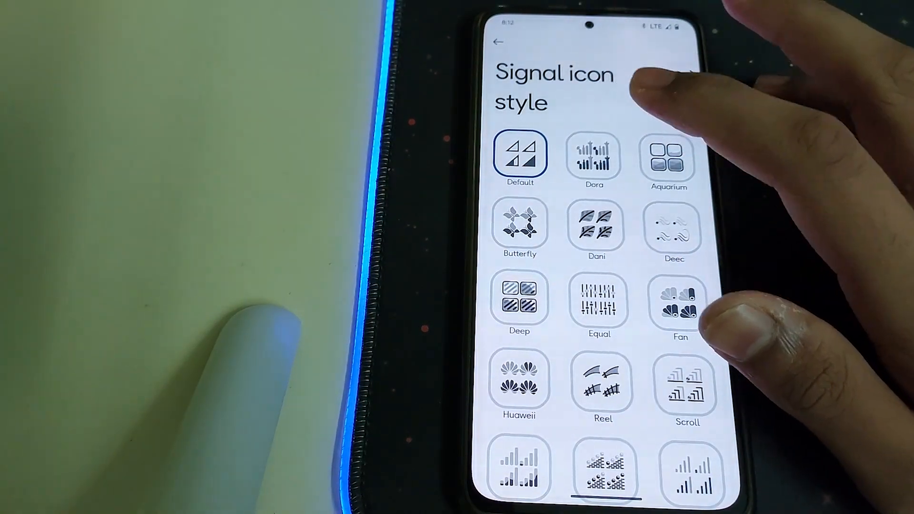
click(520, 301)
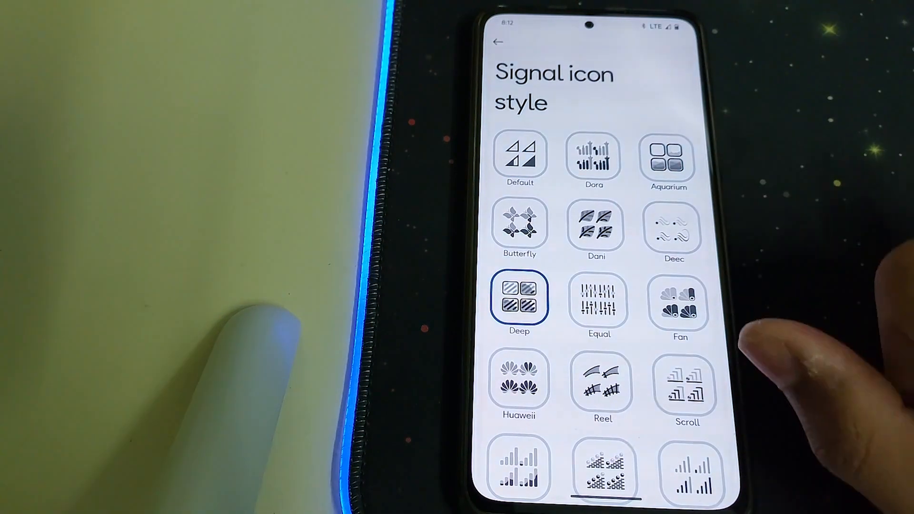
click(497, 42)
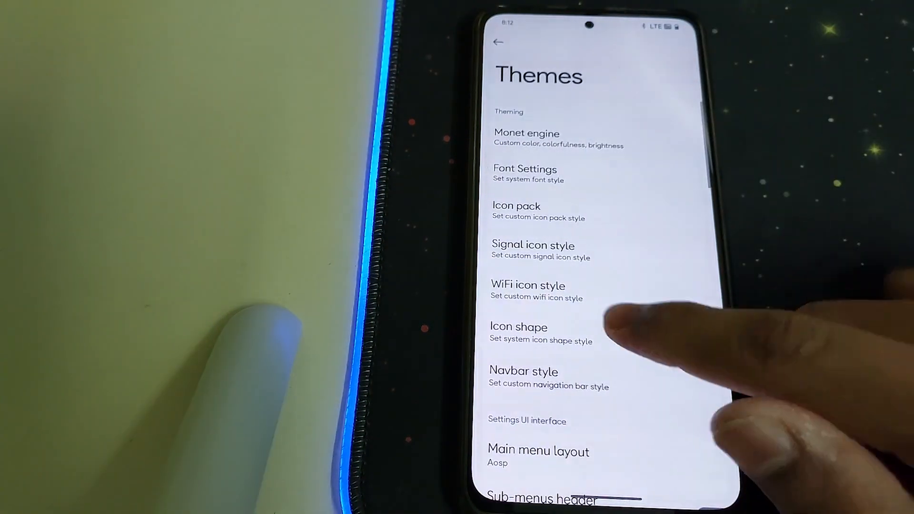
click(518, 333)
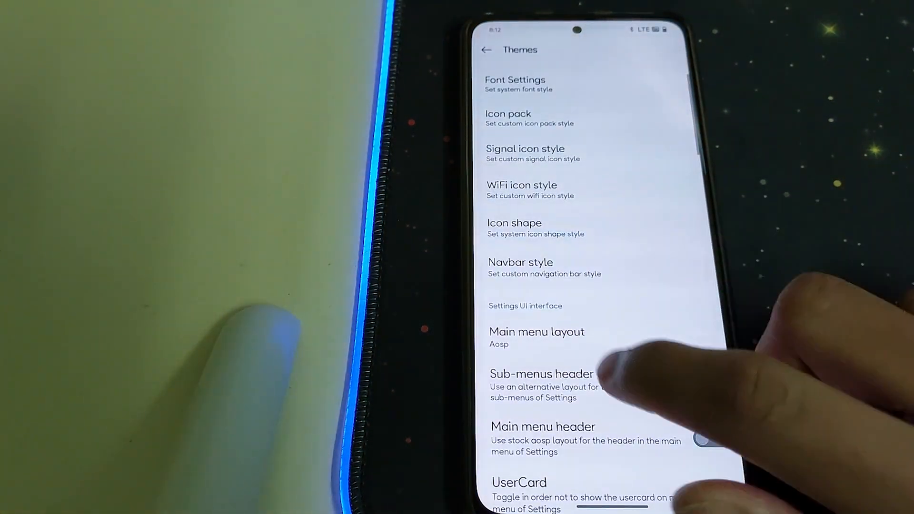
click(536, 332)
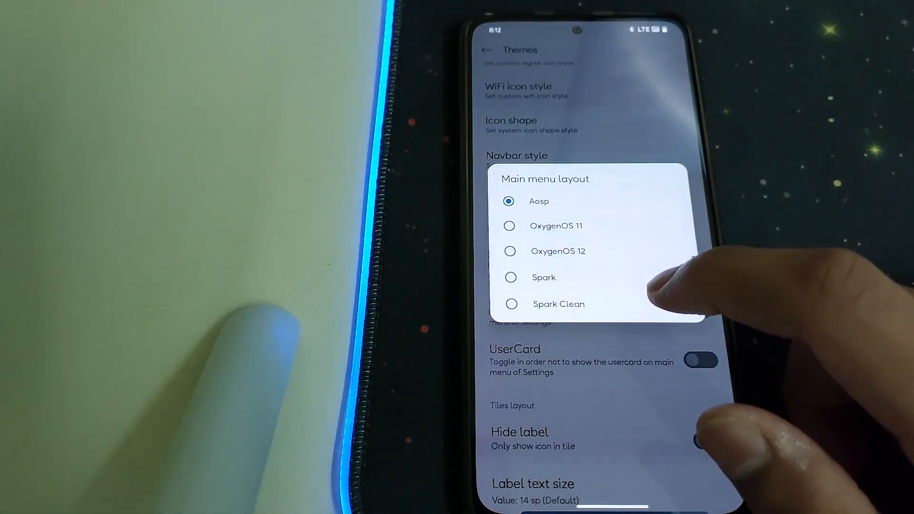
mouse_move(700, 209)
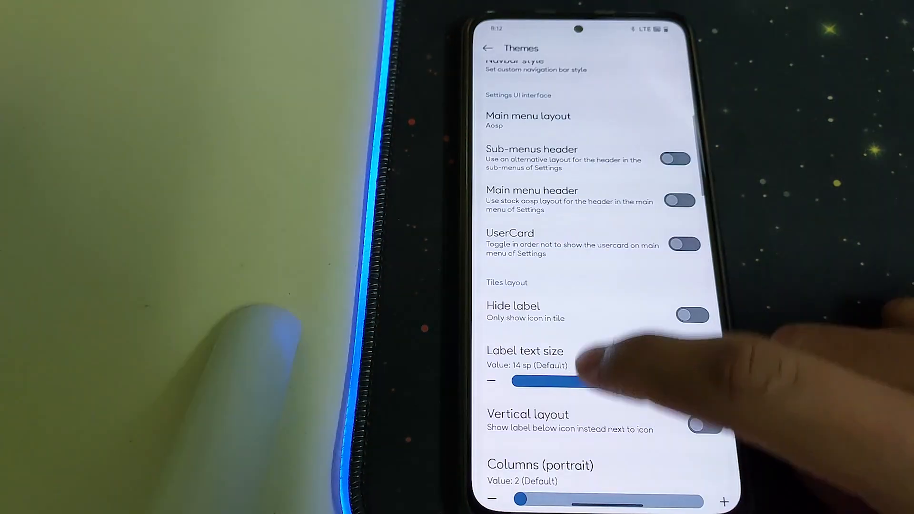
Enable a custom lockscreen clock colour in the Lockscreen settings.
click(488, 48)
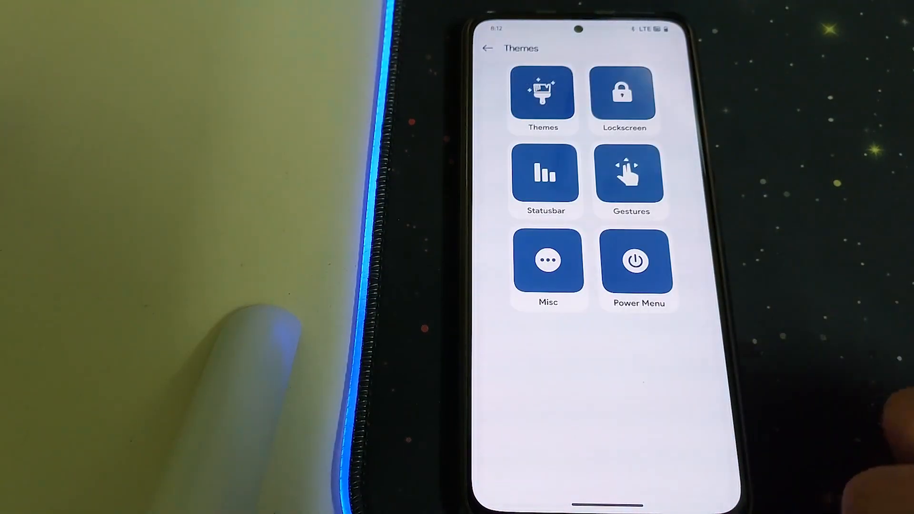
click(623, 99)
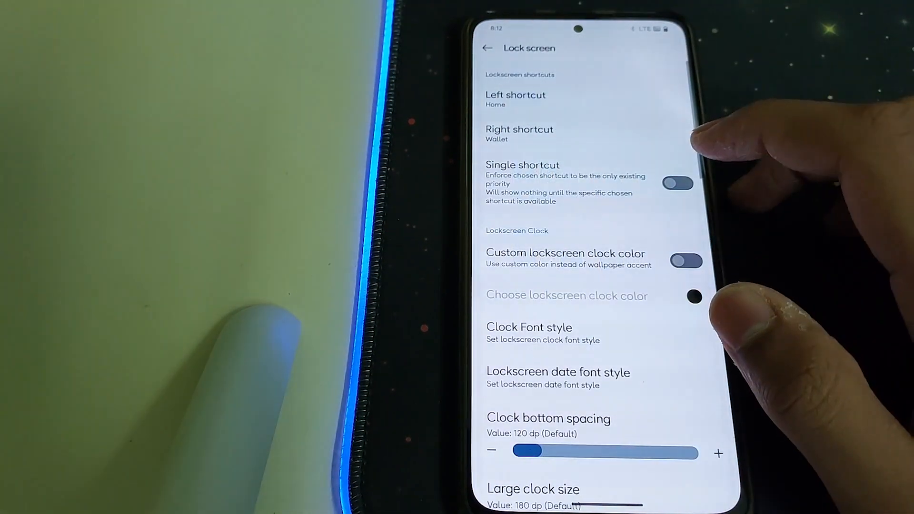
click(677, 182)
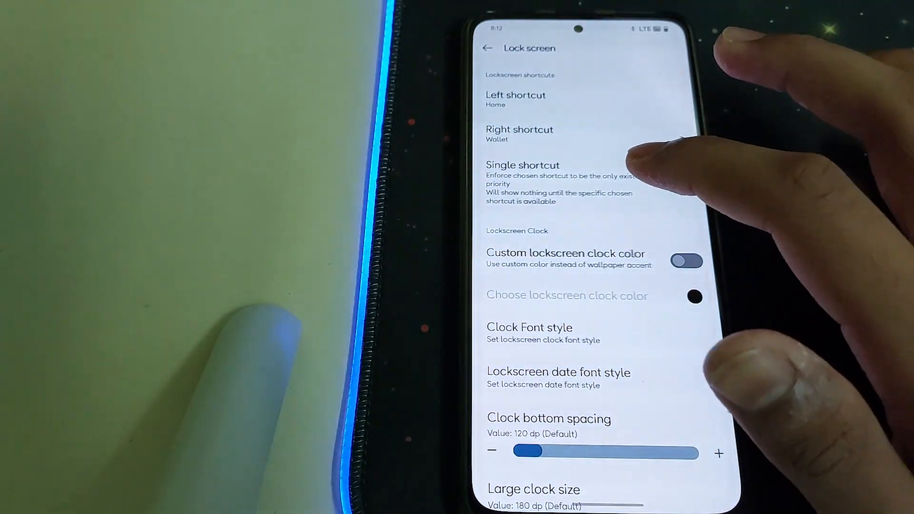
click(687, 261)
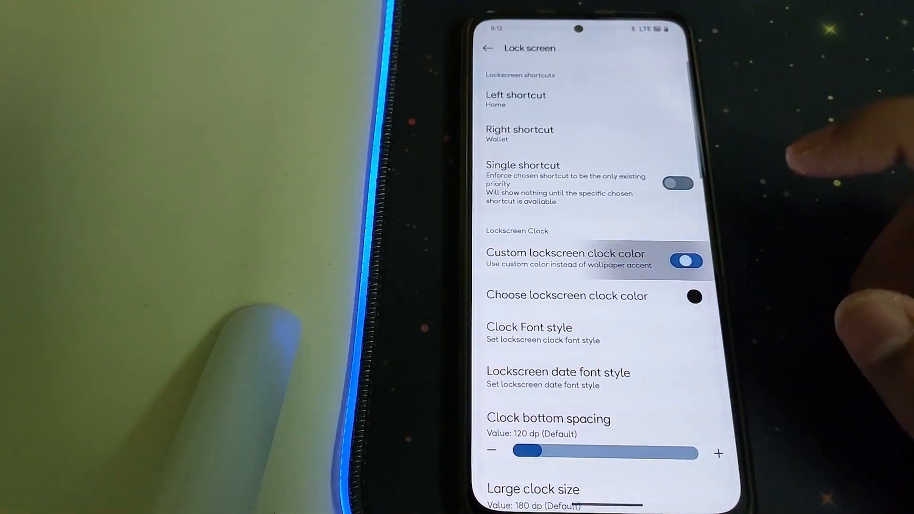
click(694, 297)
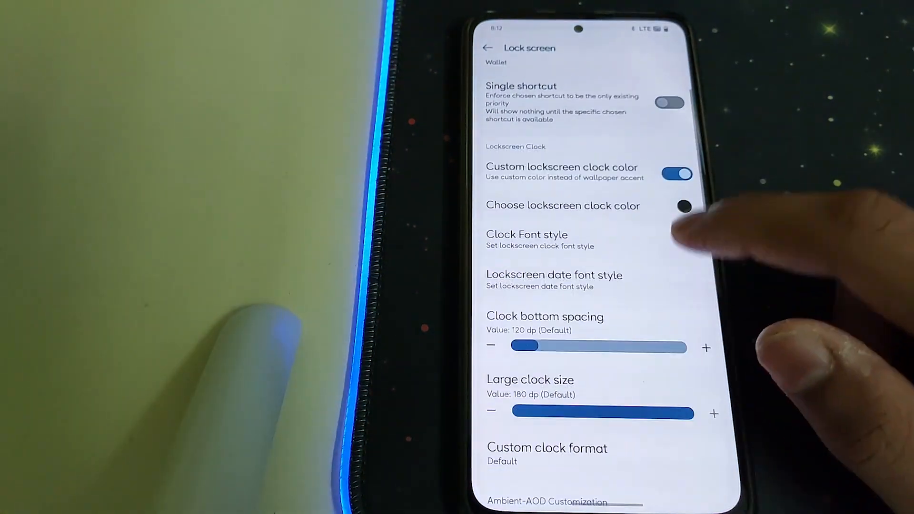
Set the lockscreen date font style to Prodelt Co.
click(554, 280)
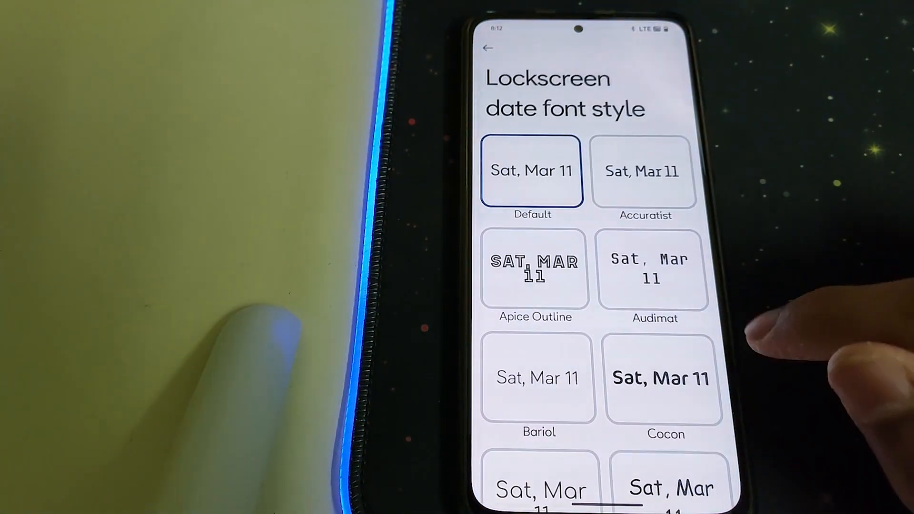
scroll(down, 3)
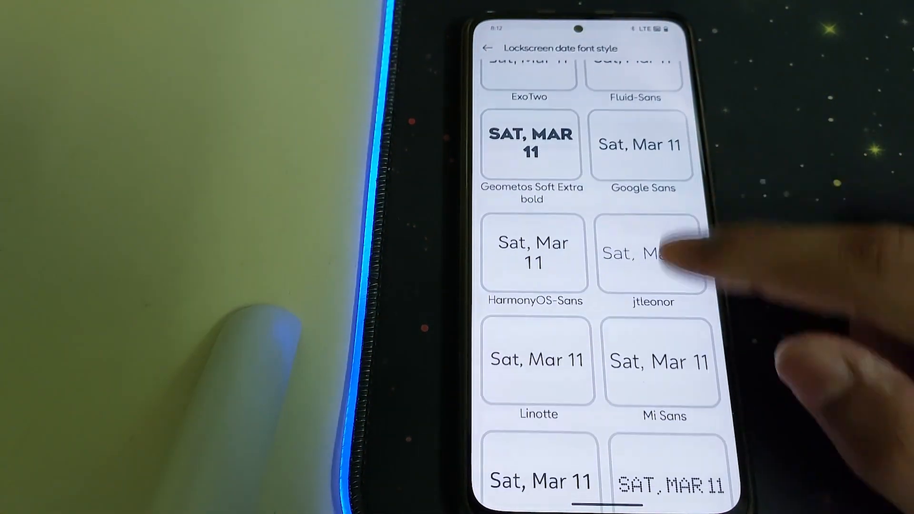
scroll(down, 3)
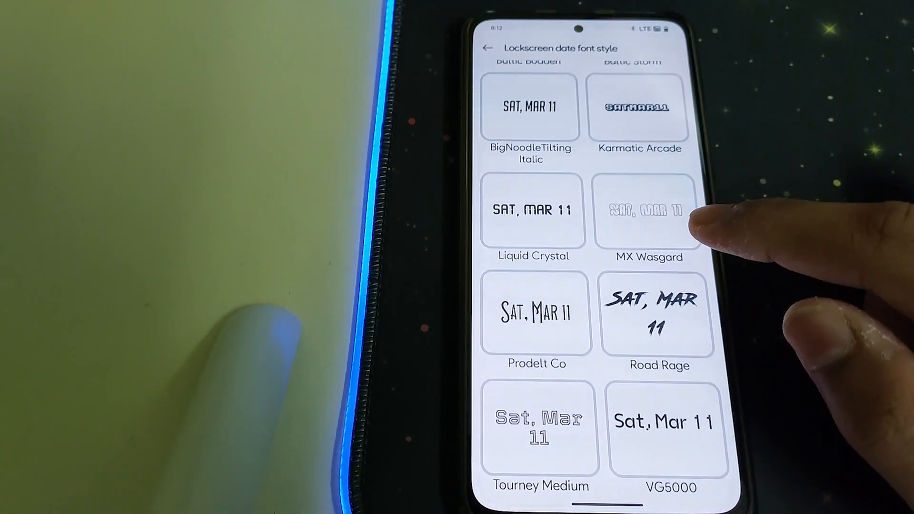
click(536, 309)
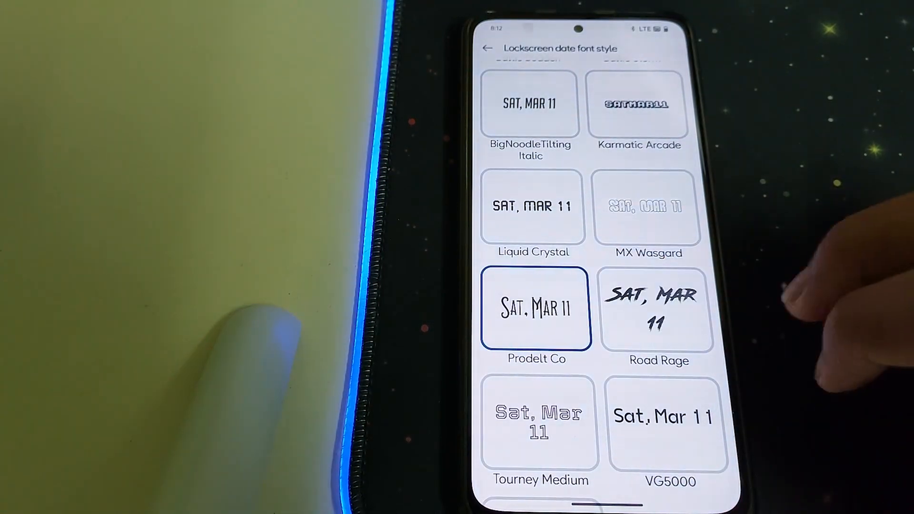
click(487, 49)
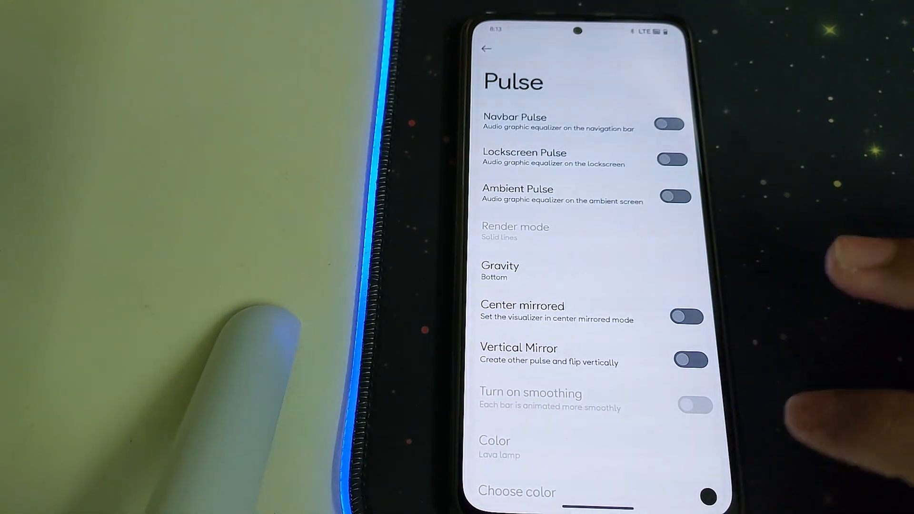
Enable coloured notification icons and the custom status bar logo in Statusbar settings.
click(487, 49)
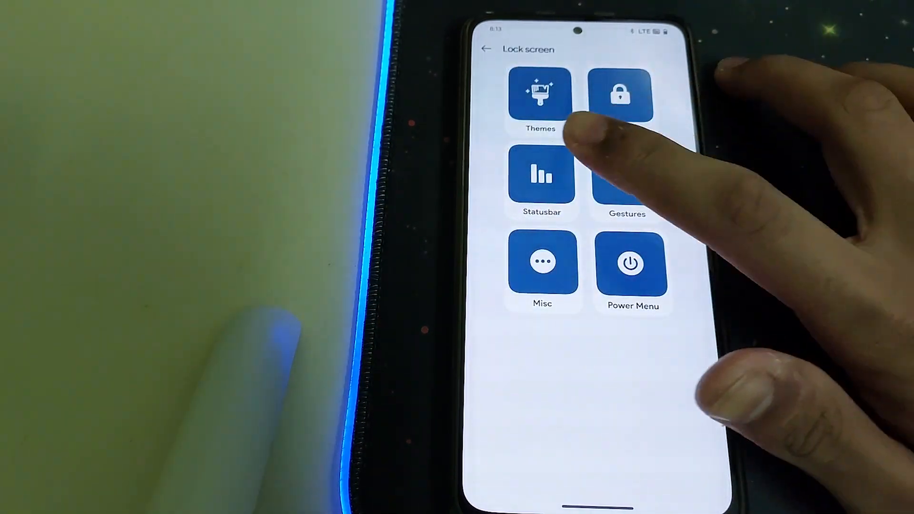
click(542, 175)
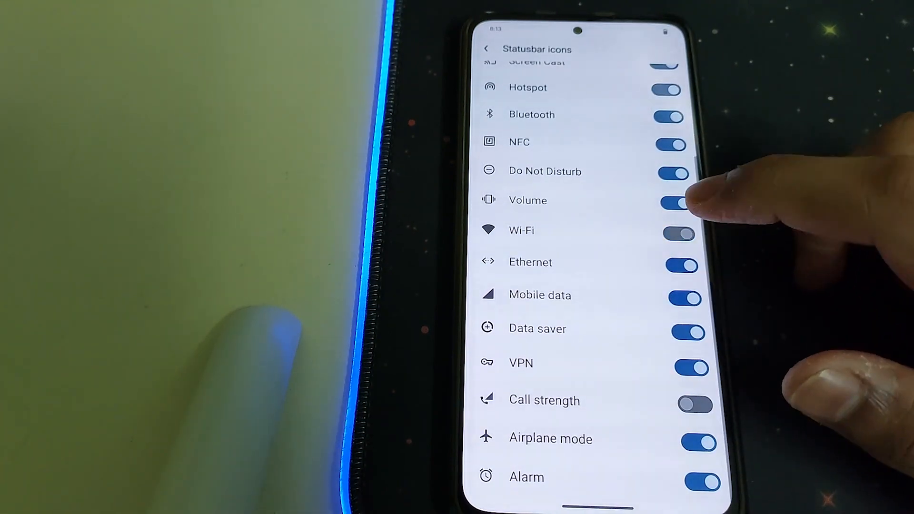
click(678, 234)
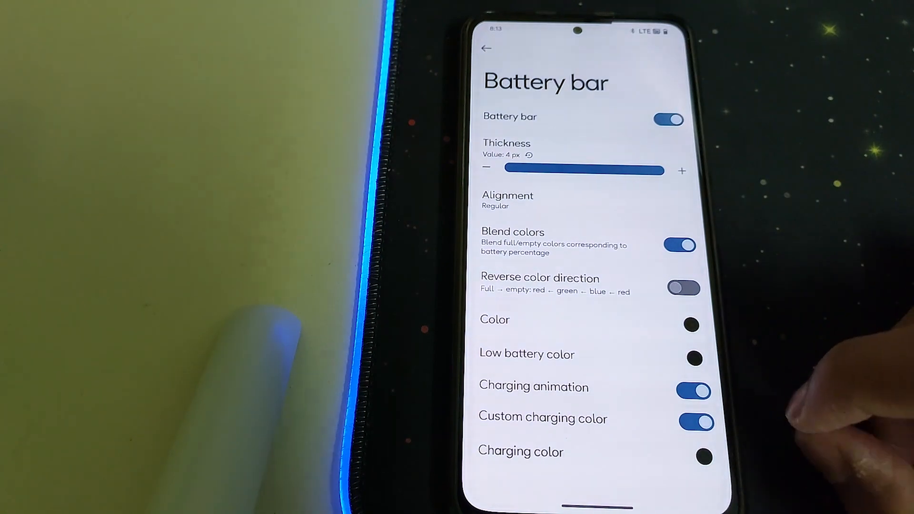
click(486, 48)
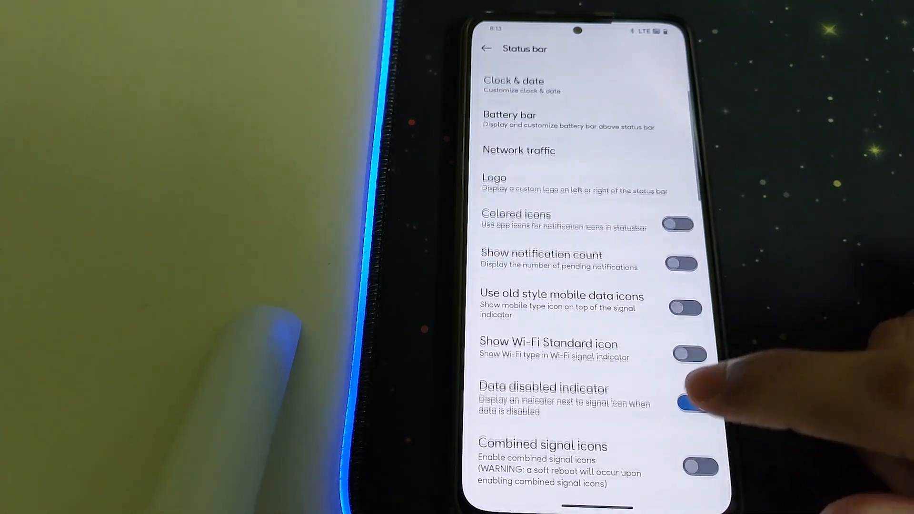
scroll(down, 3)
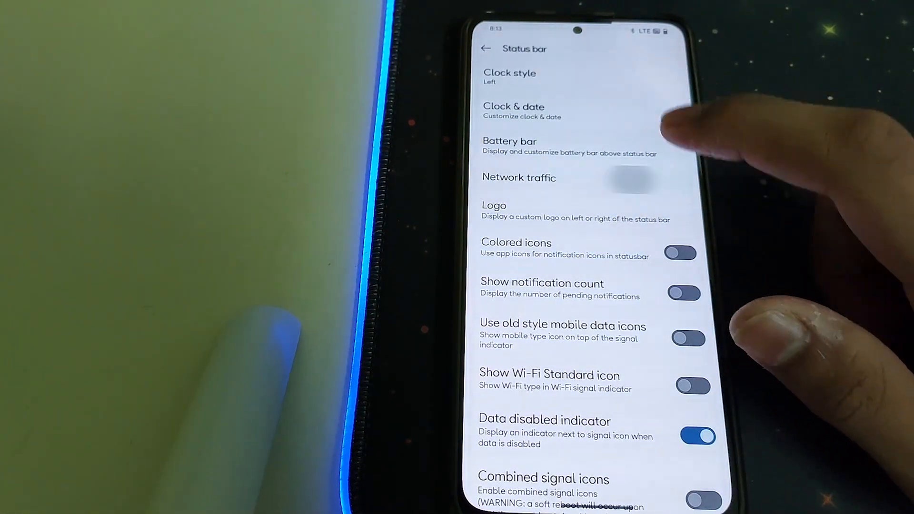
click(494, 212)
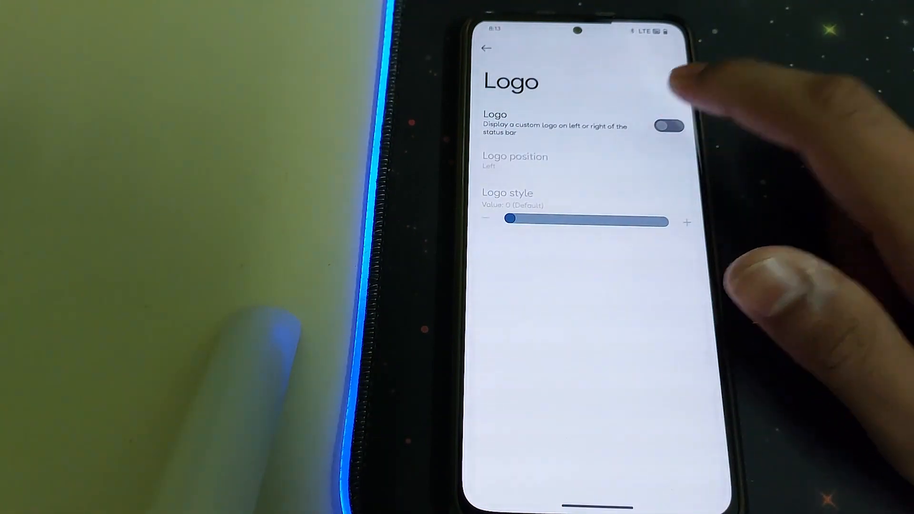
click(670, 126)
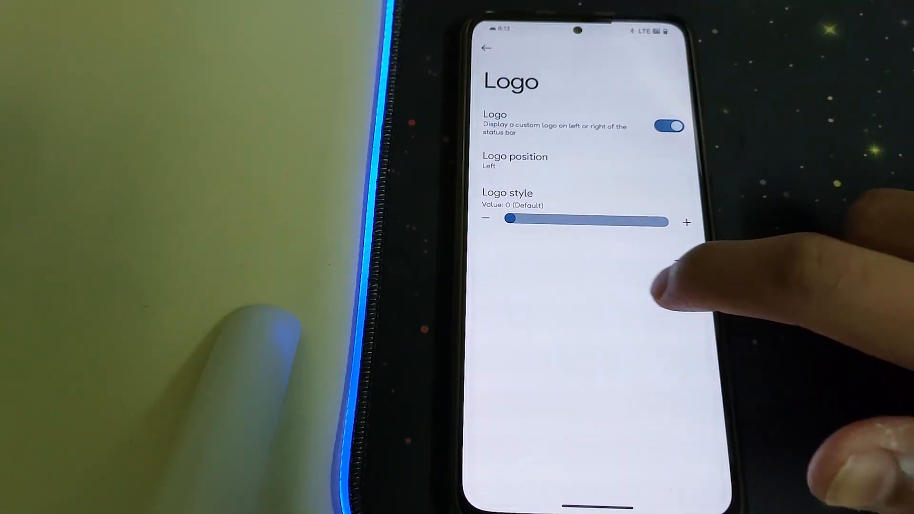
Return from the status bar settings to the customization categories.
click(487, 48)
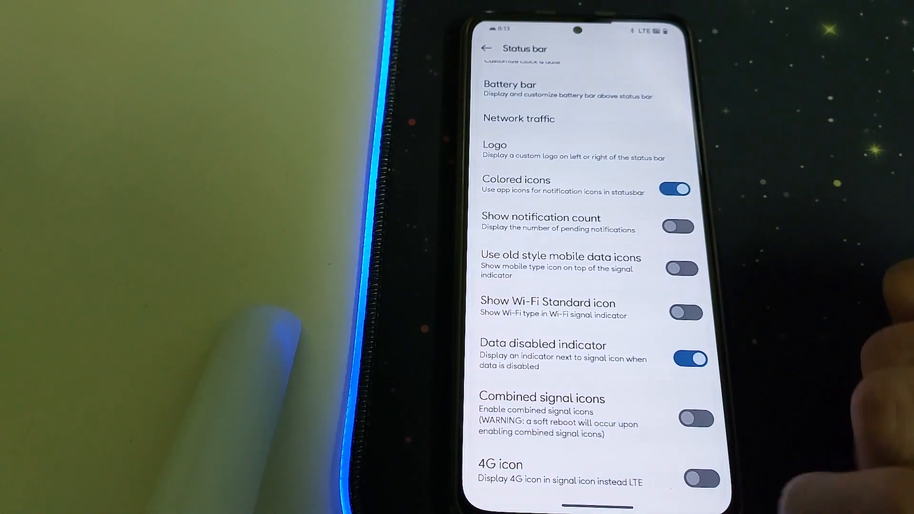
scroll(down, 3)
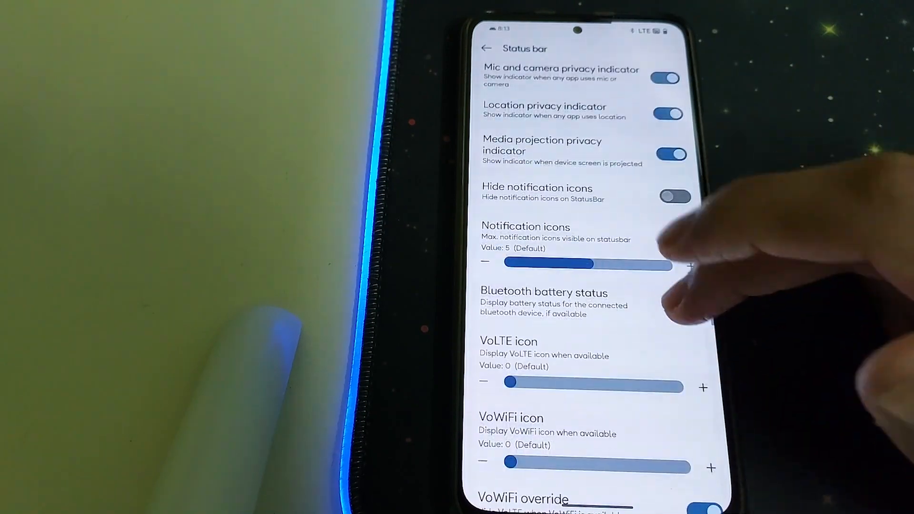
click(486, 48)
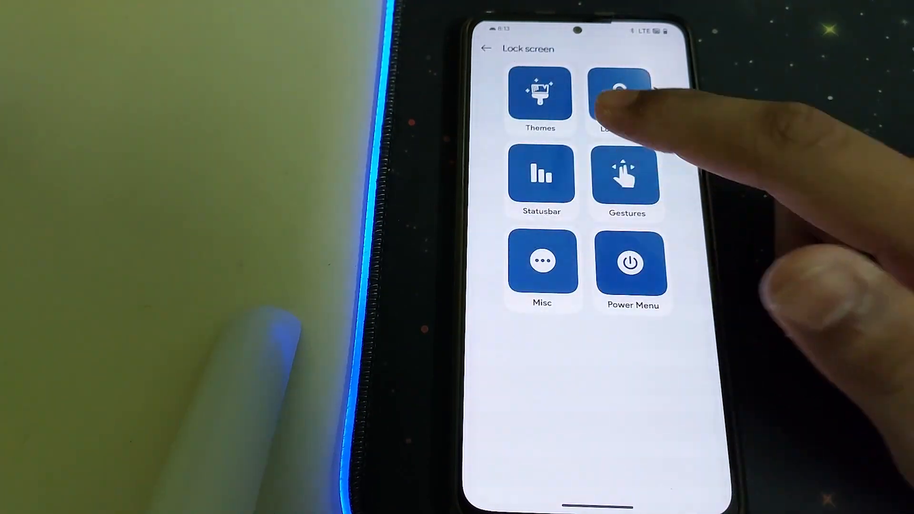
Review the torch-when-screen-off gesture, keep it Disabled, and go back to the customization grid.
click(626, 178)
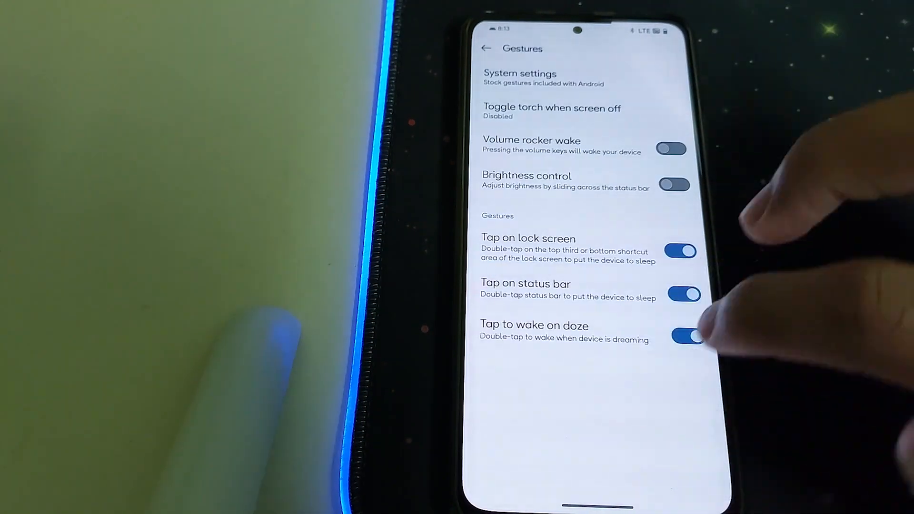
click(551, 111)
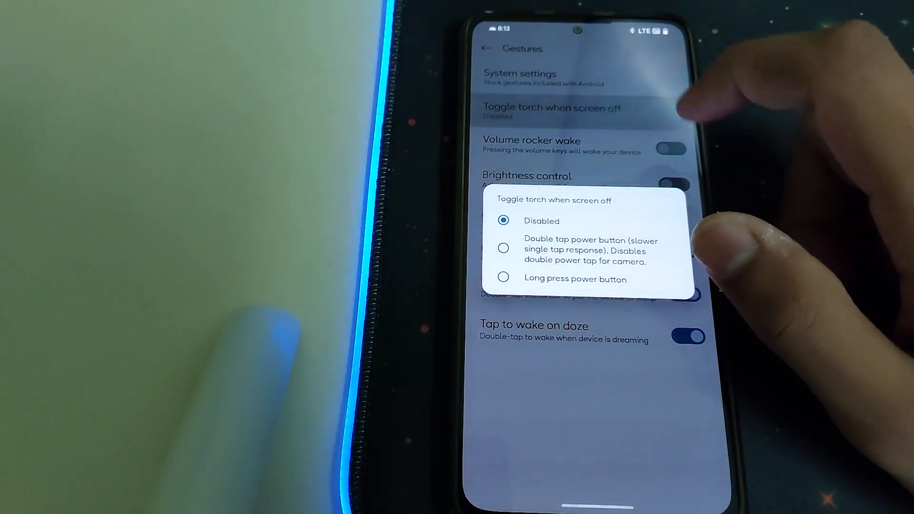
click(502, 220)
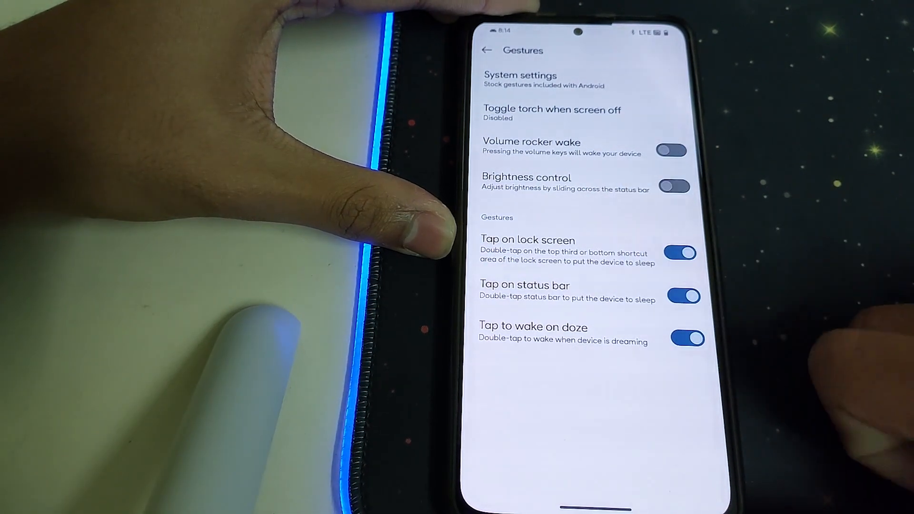
click(485, 50)
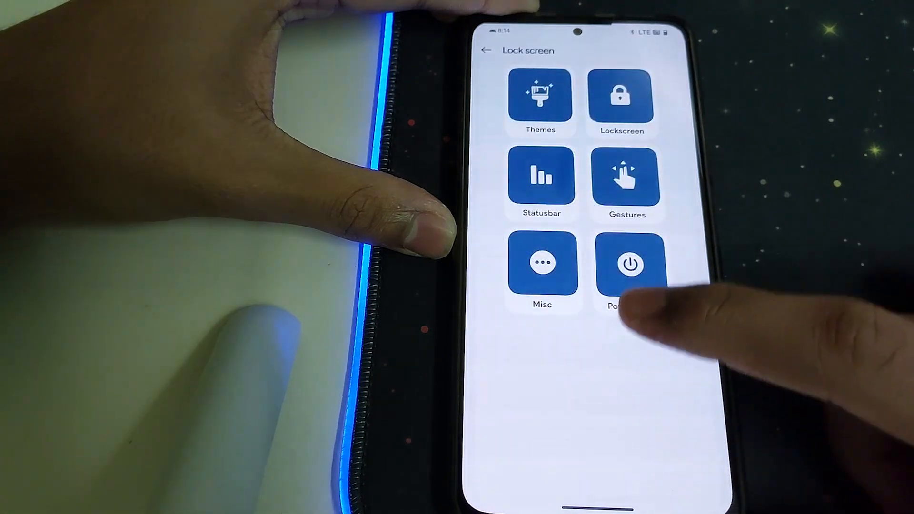
Browse the Misc settings and peek at Weather Settings before returning to the Misc list.
click(541, 266)
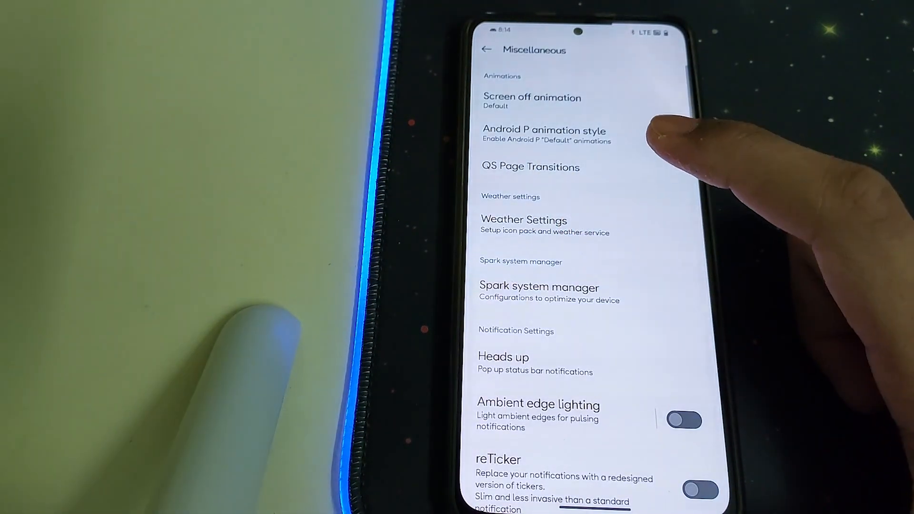
click(531, 101)
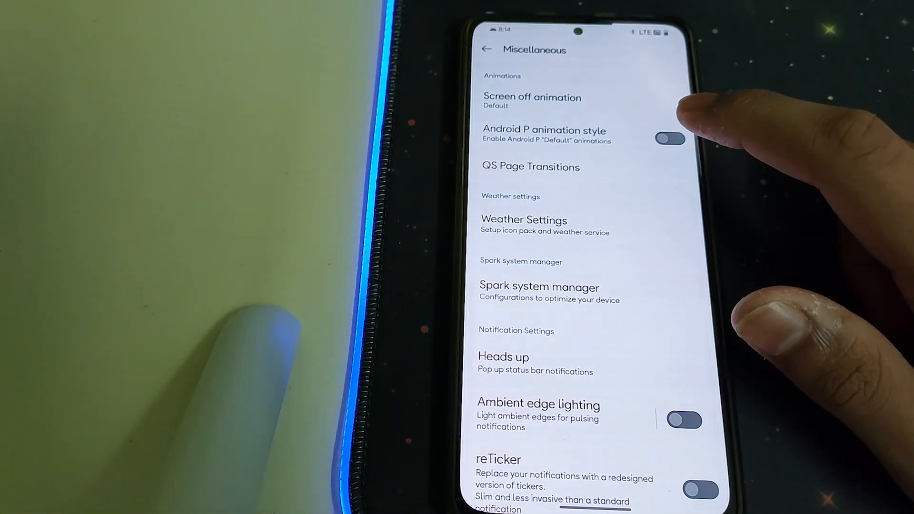
click(530, 167)
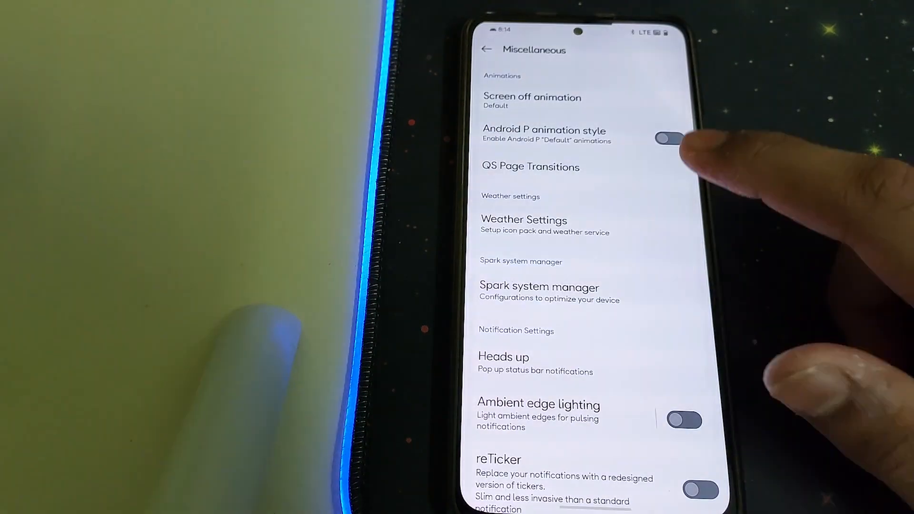
click(523, 224)
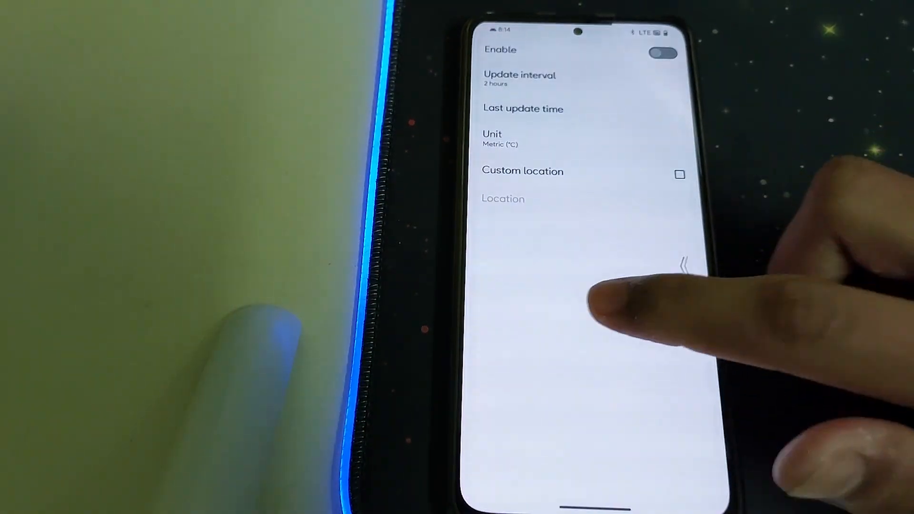
click(485, 49)
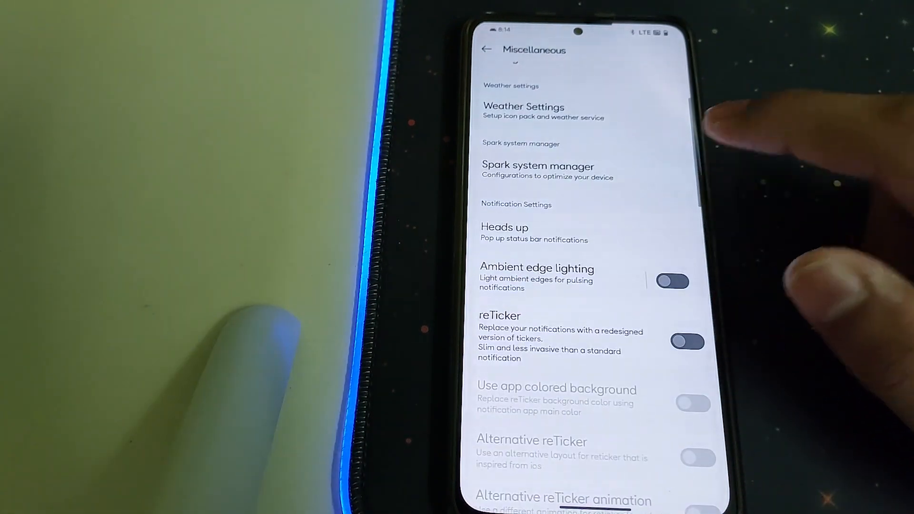
Enable Spark system boost and aggressive idle mode in the Spark system manager.
click(537, 170)
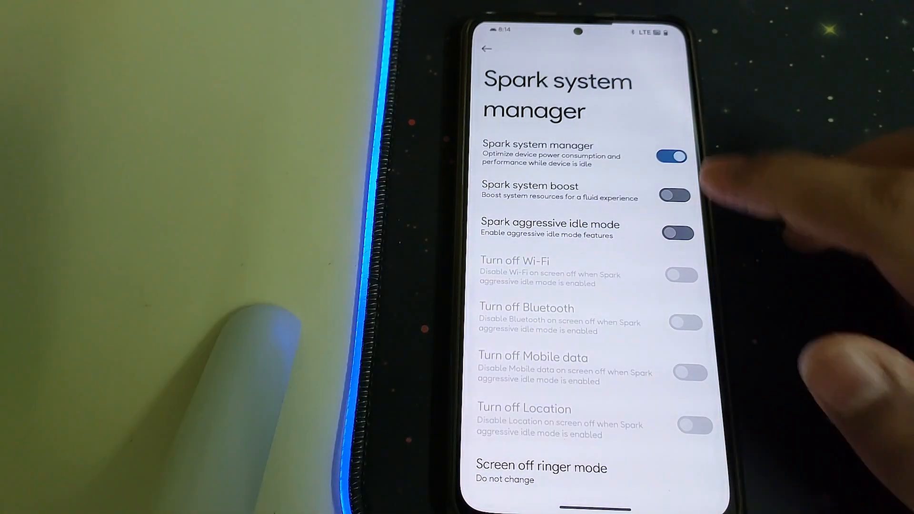
click(674, 195)
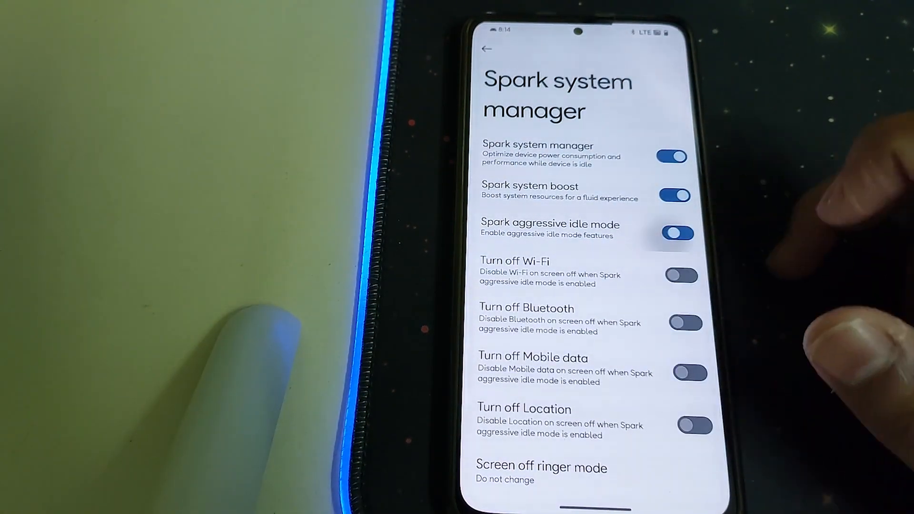
click(486, 49)
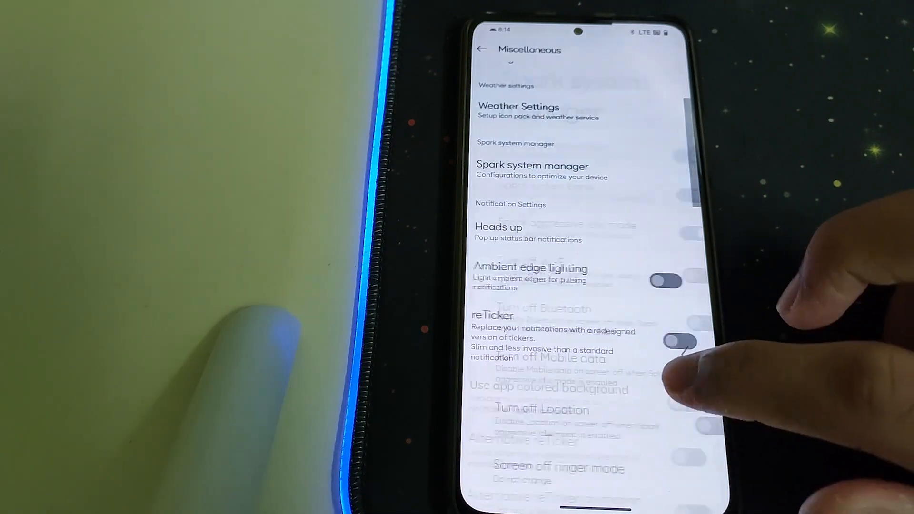
Enable Unlock higher FPS in games further down the Misc settings.
scroll(down, 3)
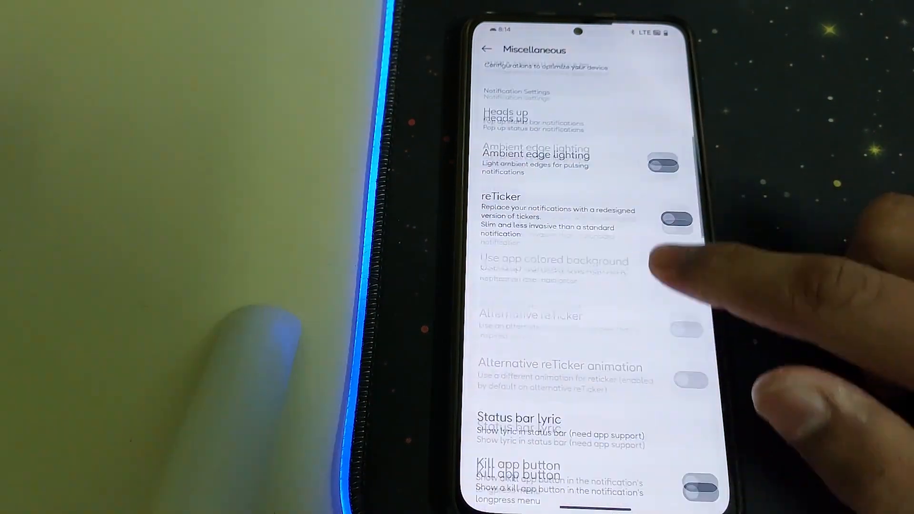
scroll(down, 3)
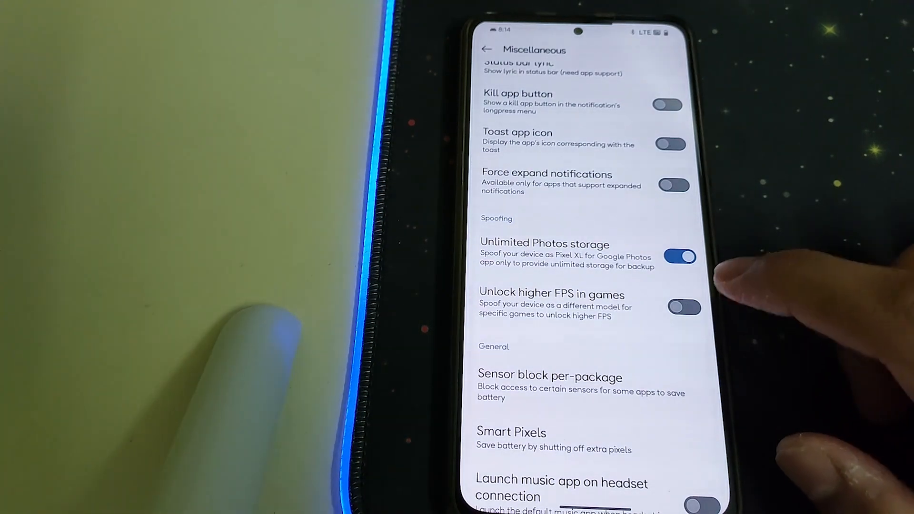
click(684, 308)
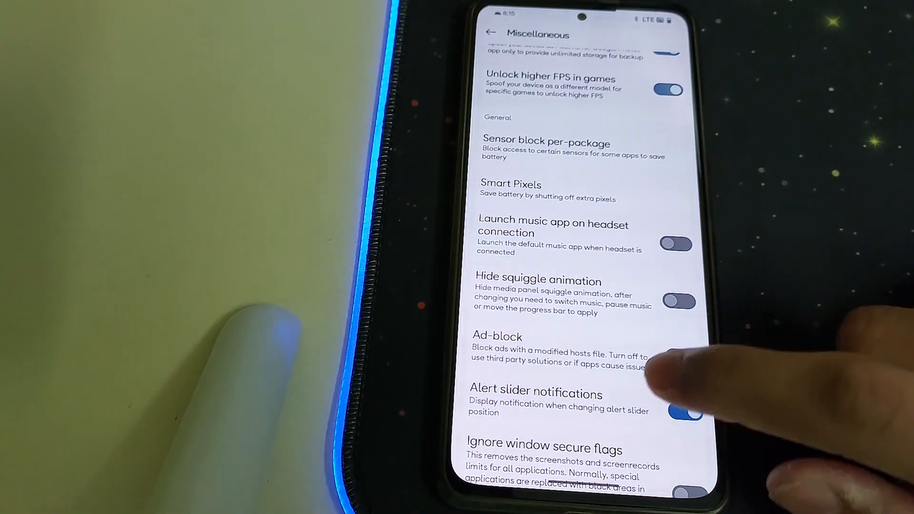
scroll(down, 3)
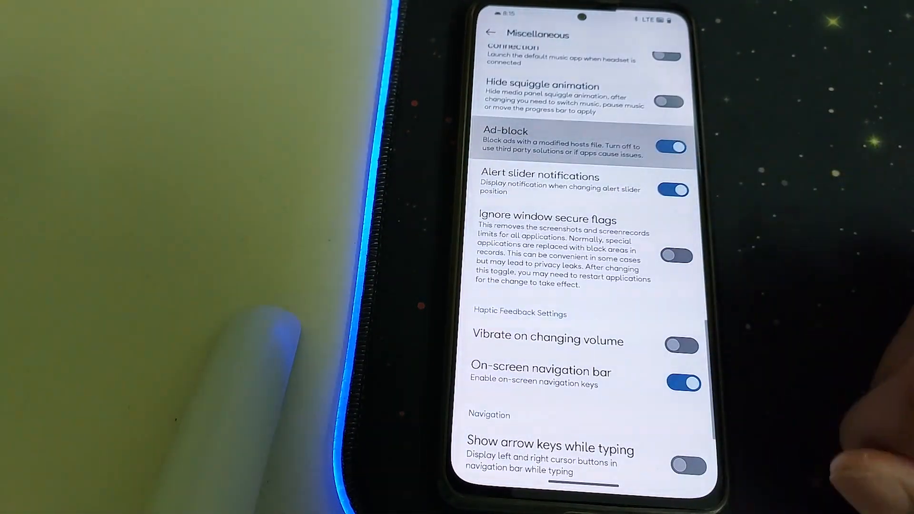
scroll(down, 3)
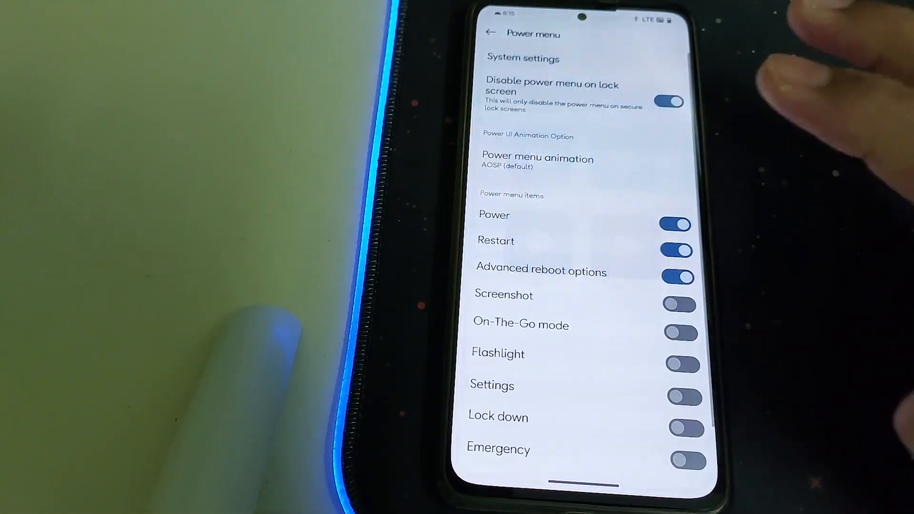
Set the power menu animation to 3D and add Screenshot and Lock down, then leave the page.
scroll(down, 3)
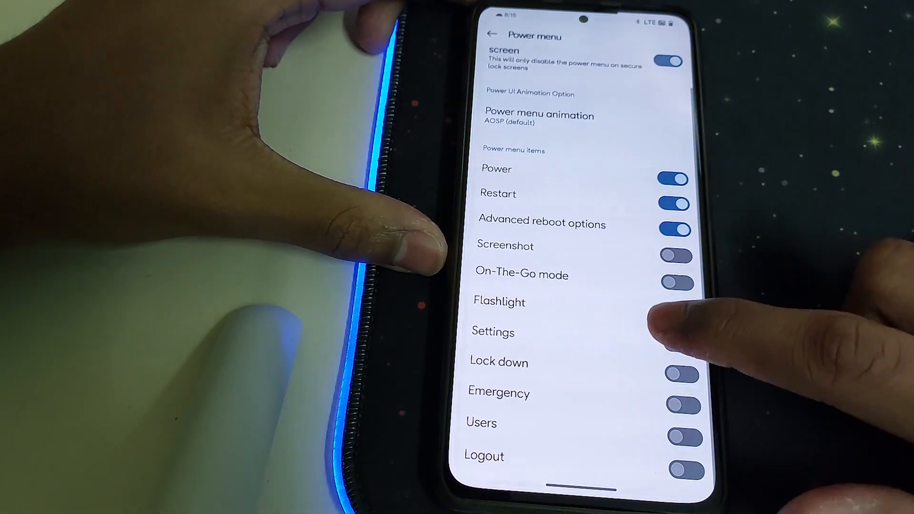
click(684, 375)
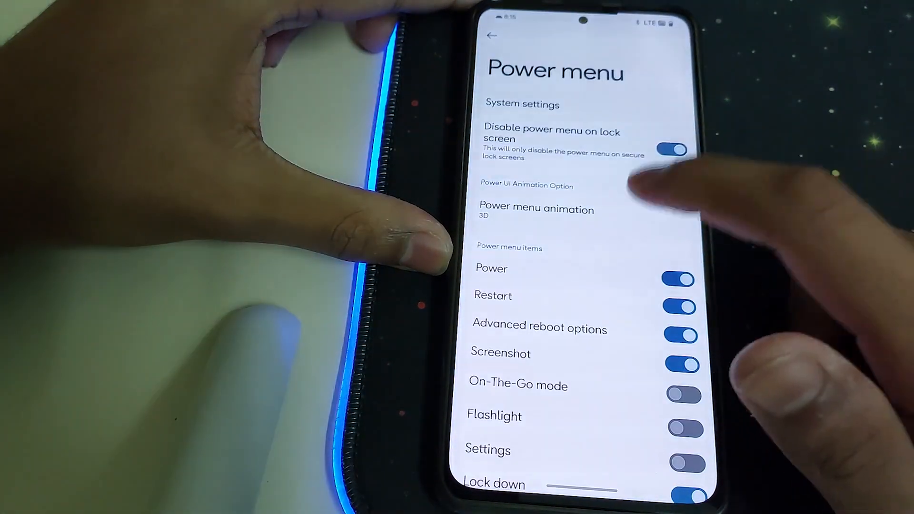
click(536, 209)
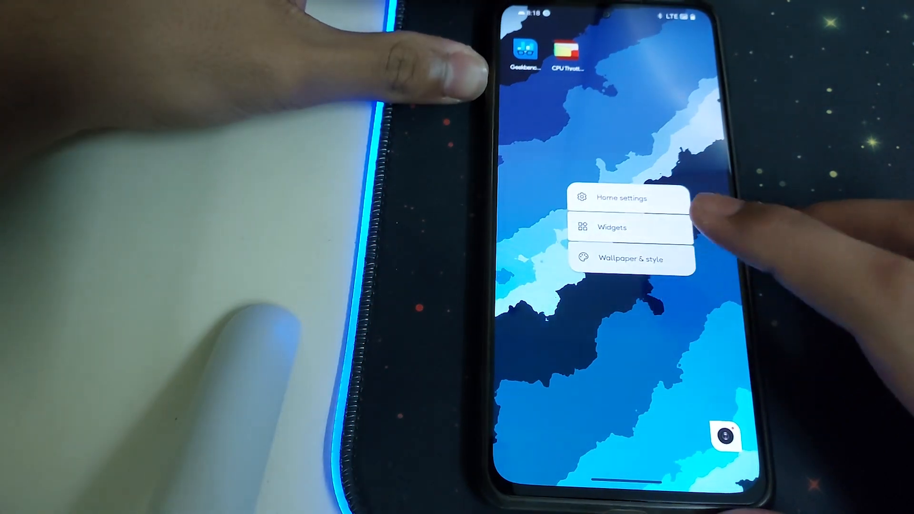
click(612, 227)
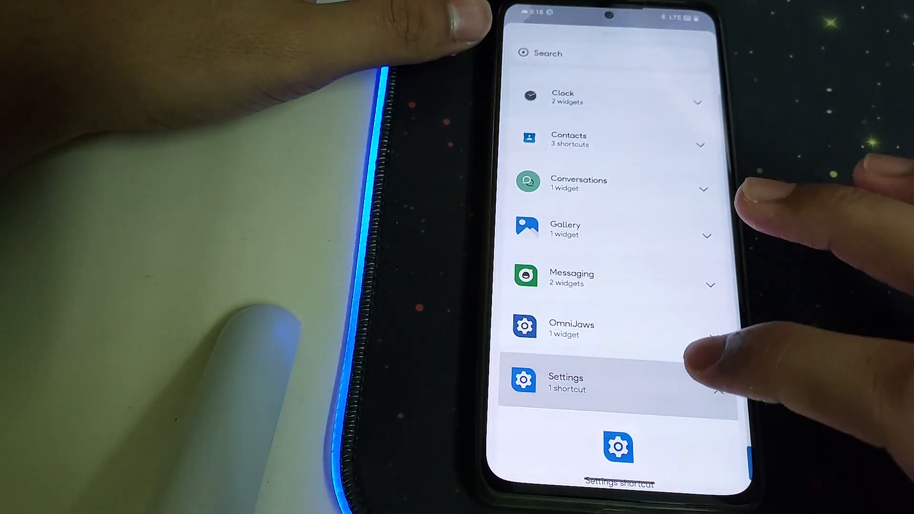
click(618, 278)
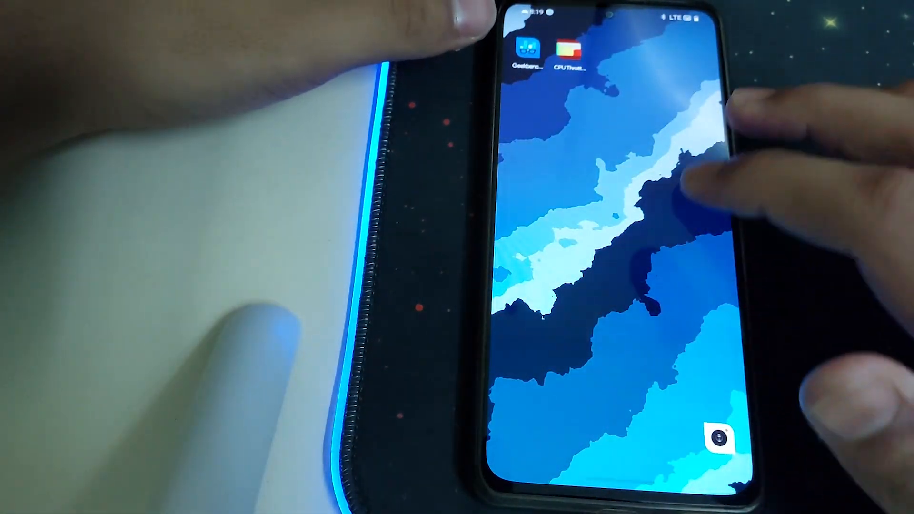
Launch Geekbench 6, accept its license terms, and start the CPU benchmark.
click(525, 50)
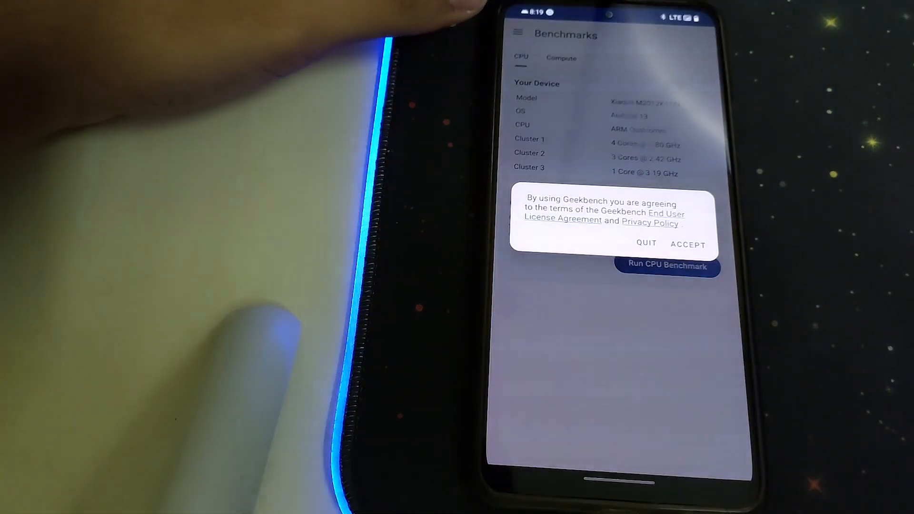
click(687, 245)
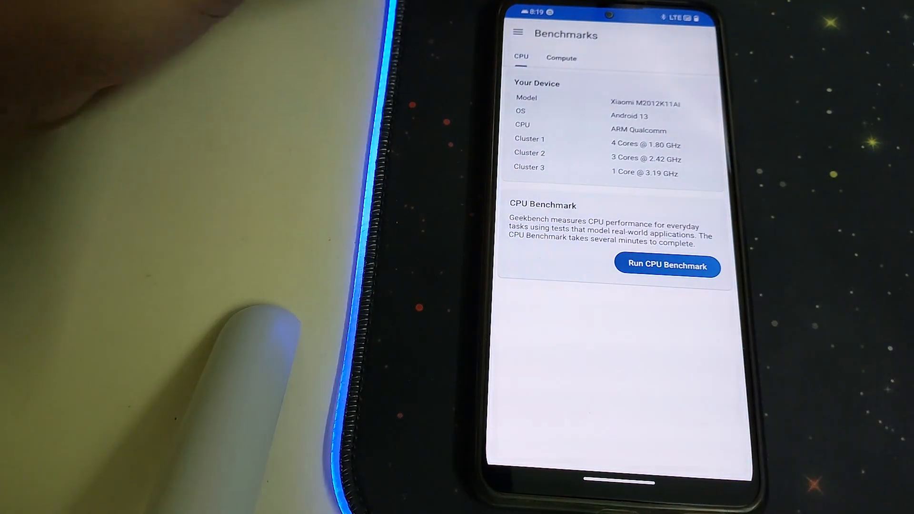
click(667, 266)
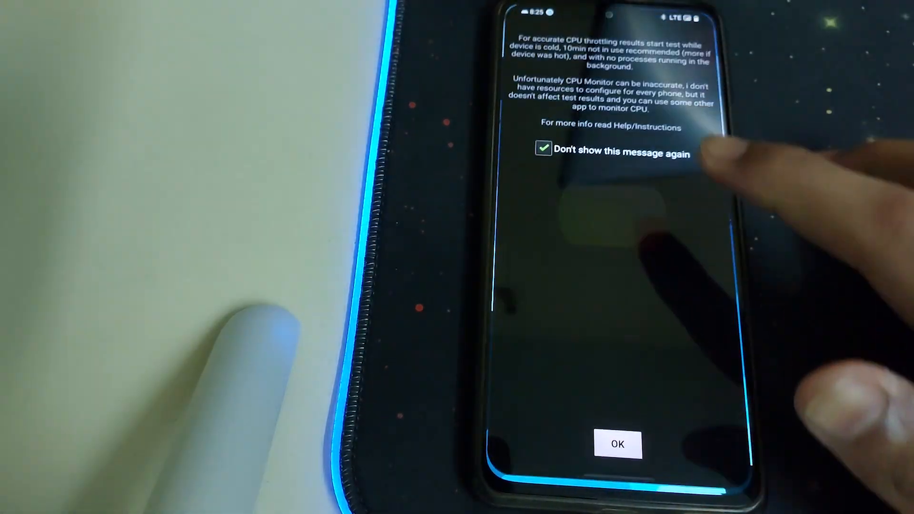
Dismiss the CPU Throttling Test notice and start the throttling test.
click(617, 444)
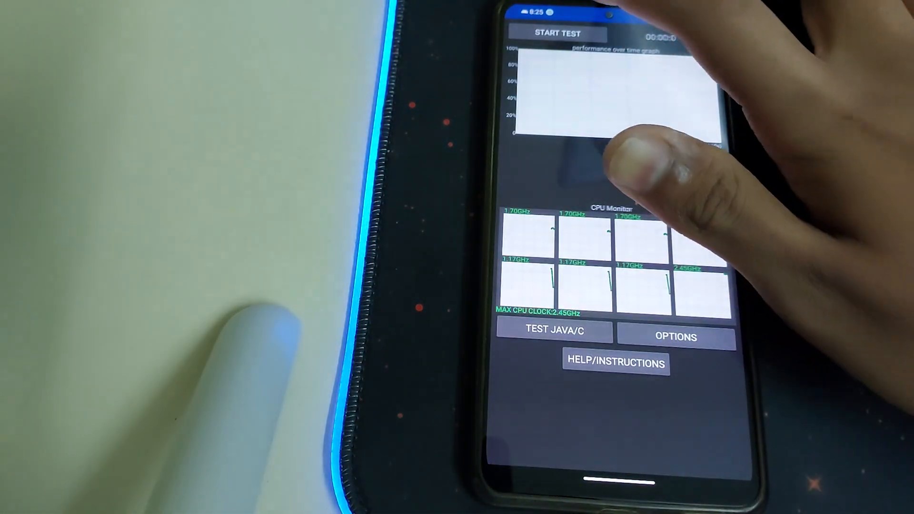
click(556, 34)
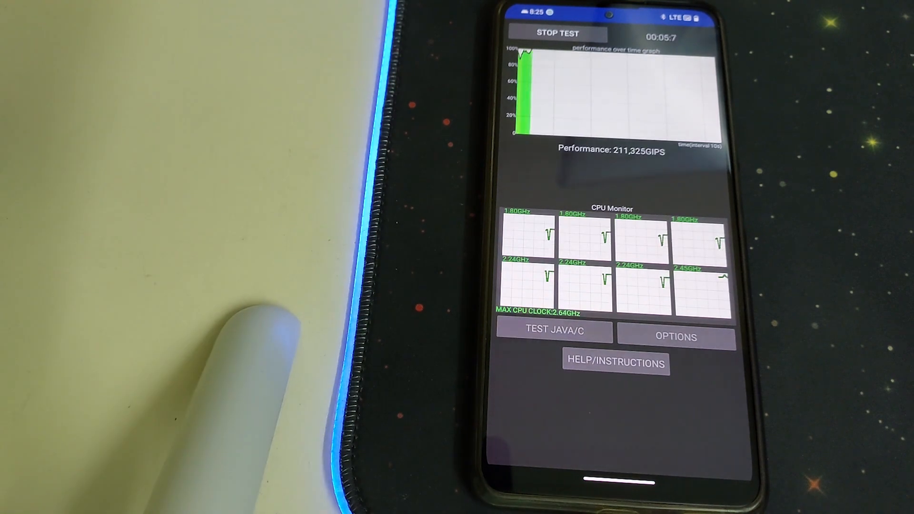